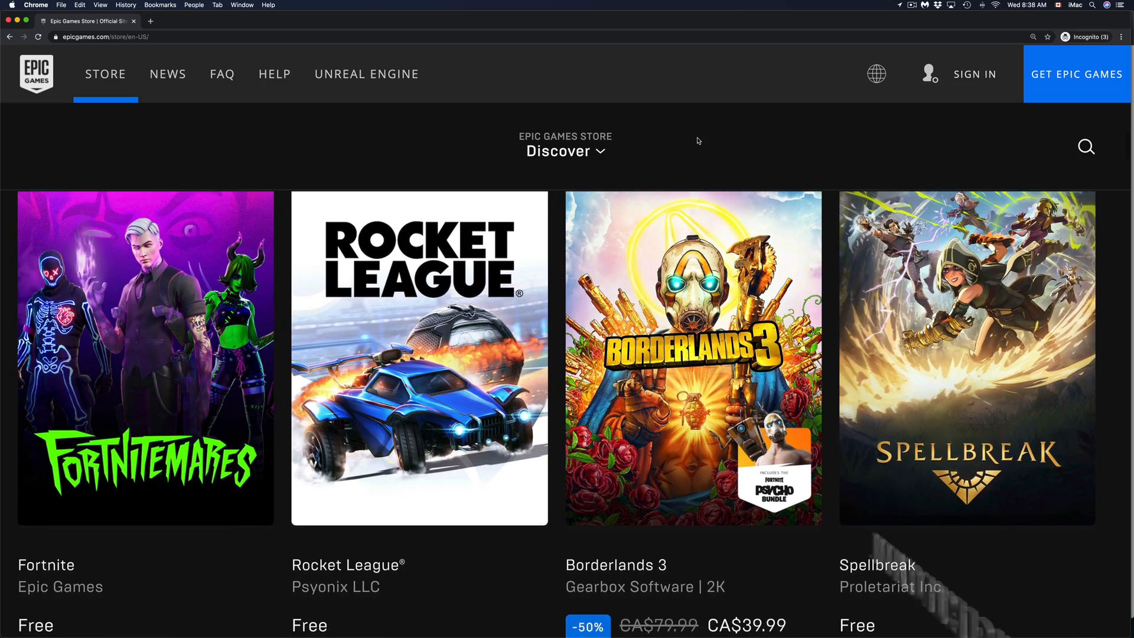
Go to the Epic Games Store from the 'Epic Games Store | Official Site' Google result
scroll(down, 3)
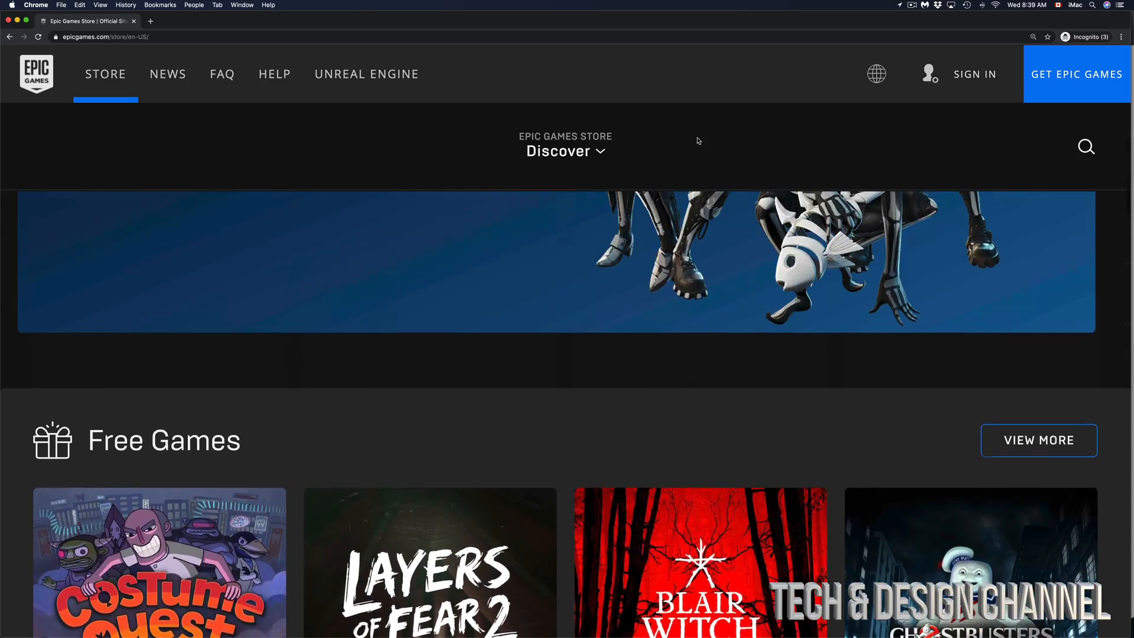
scroll(down, 3)
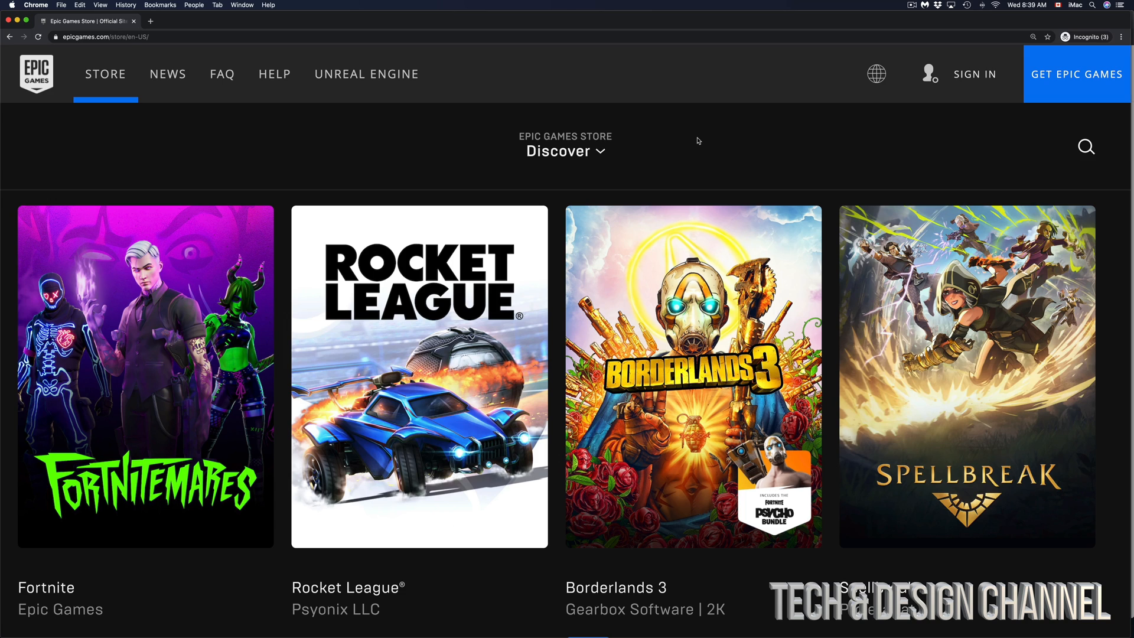
scroll(down, 3)
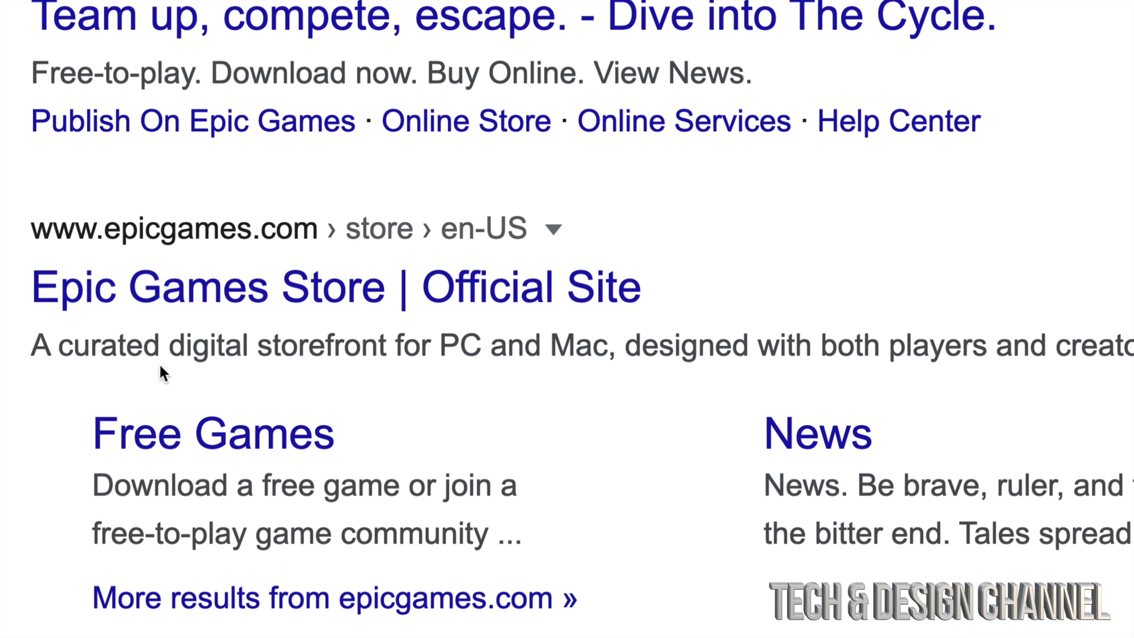
mouse_move(277, 297)
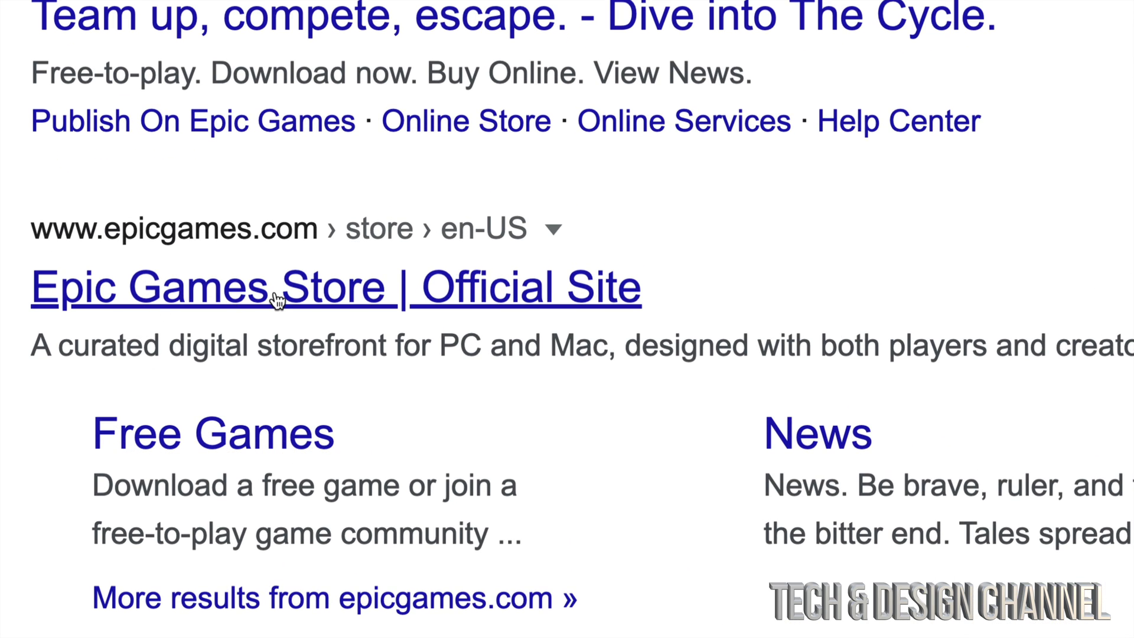
click(335, 286)
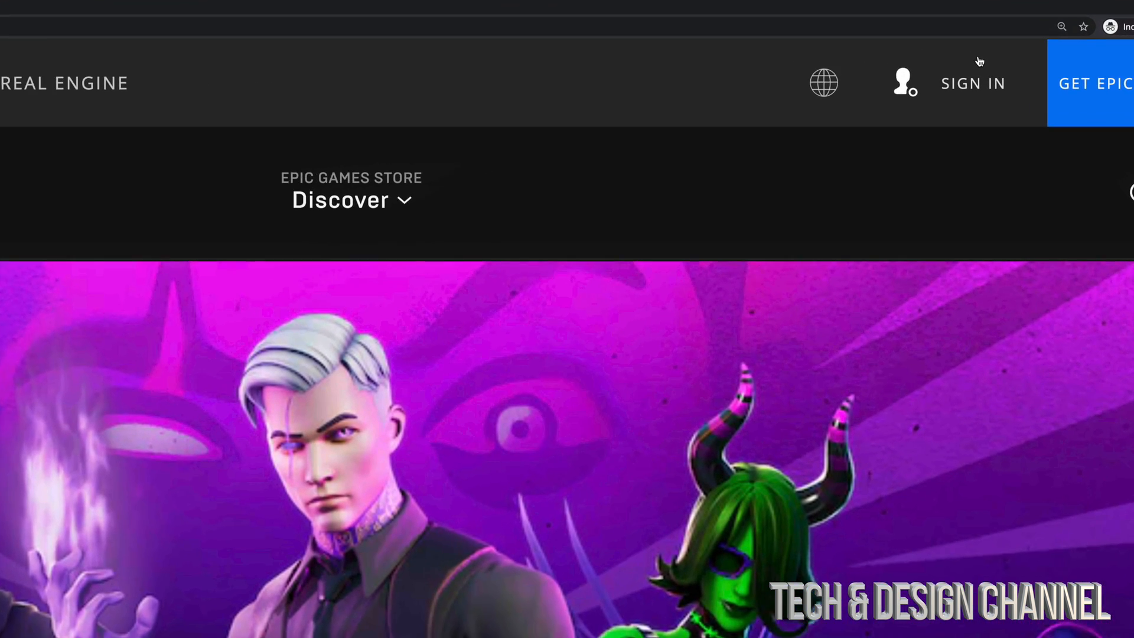
Reach the sign-in page via SIGN IN and scroll its options down to the Sign Up link
click(972, 83)
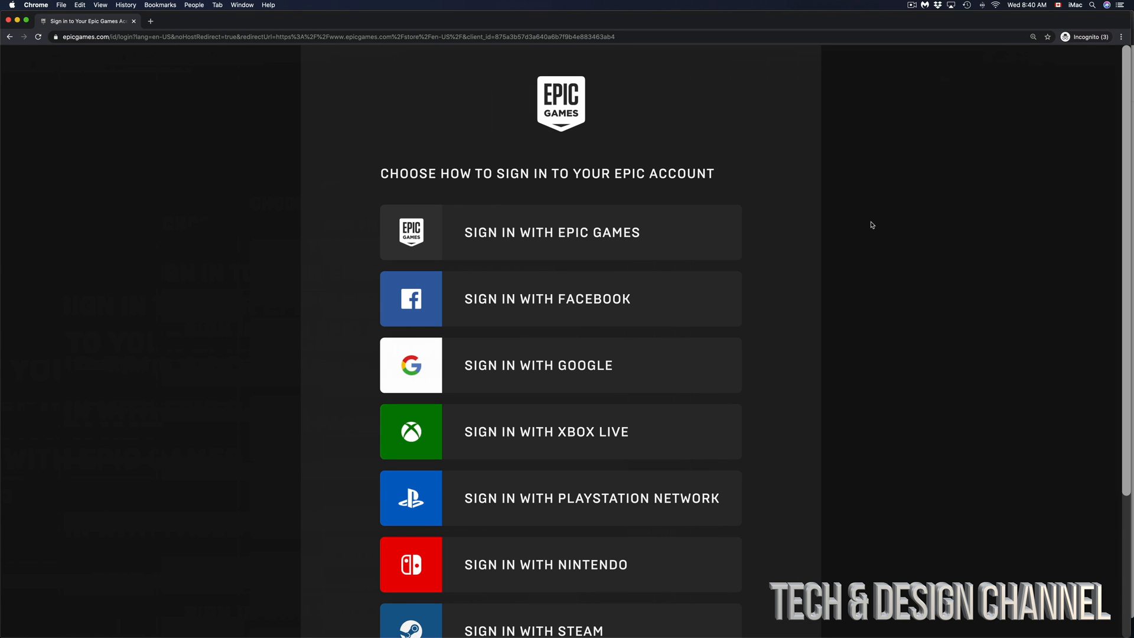
mouse_move(687, 369)
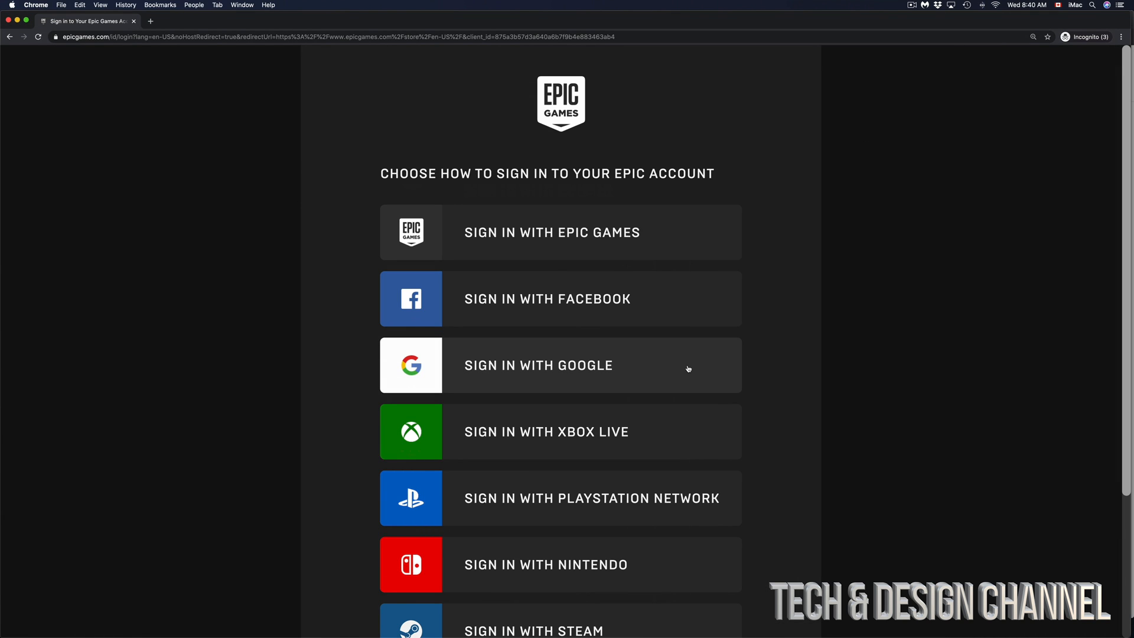
scroll(down, 3)
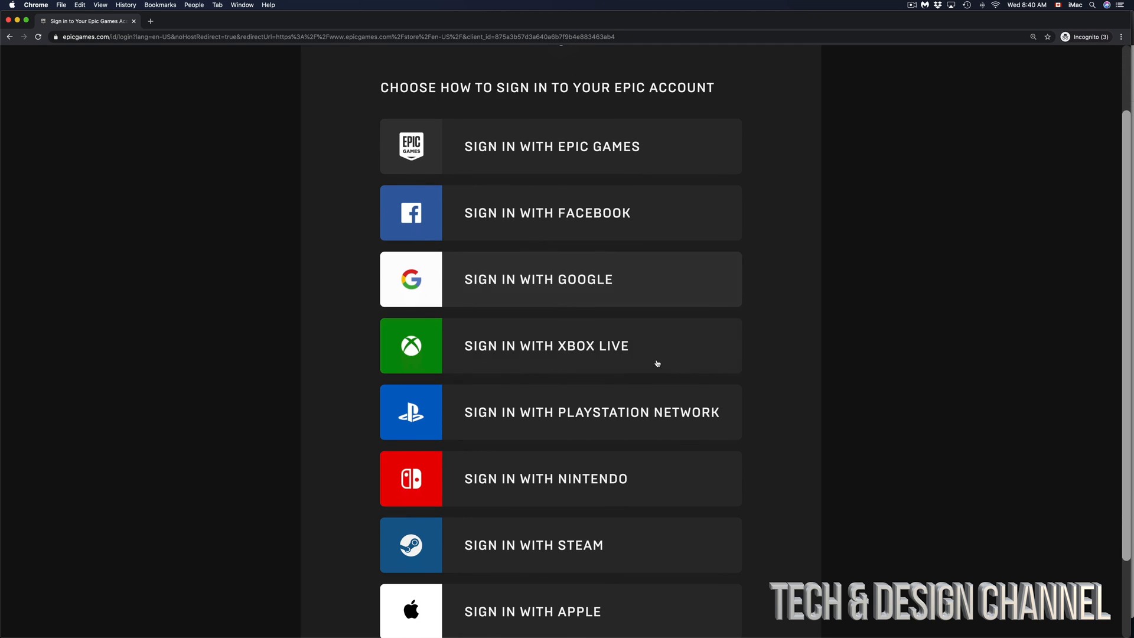
scroll(down, 3)
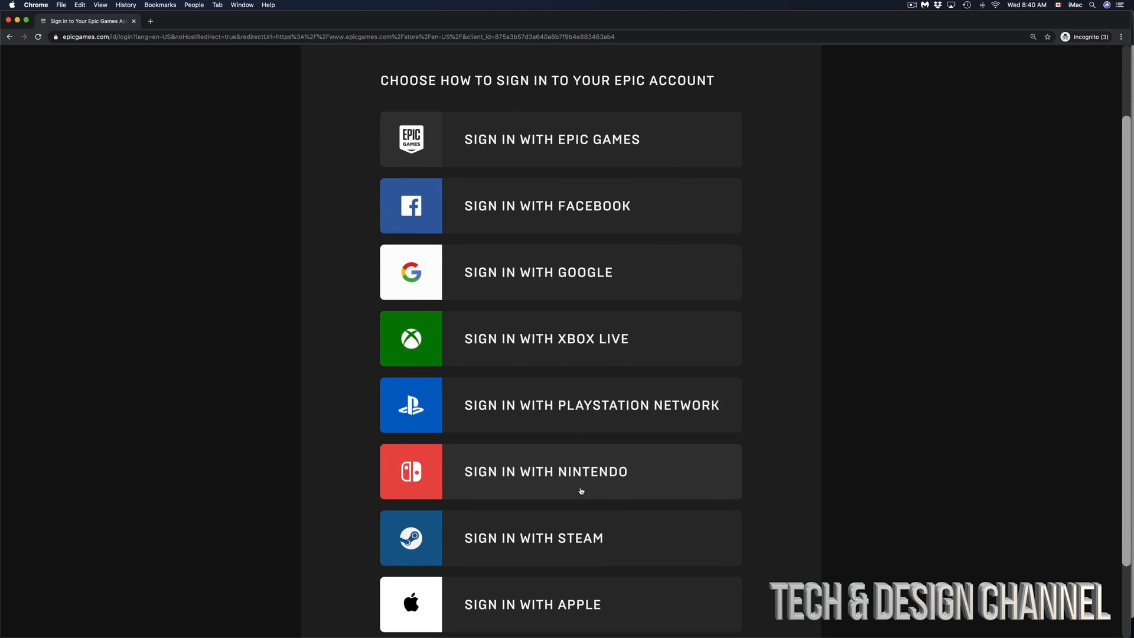
scroll(up, 3)
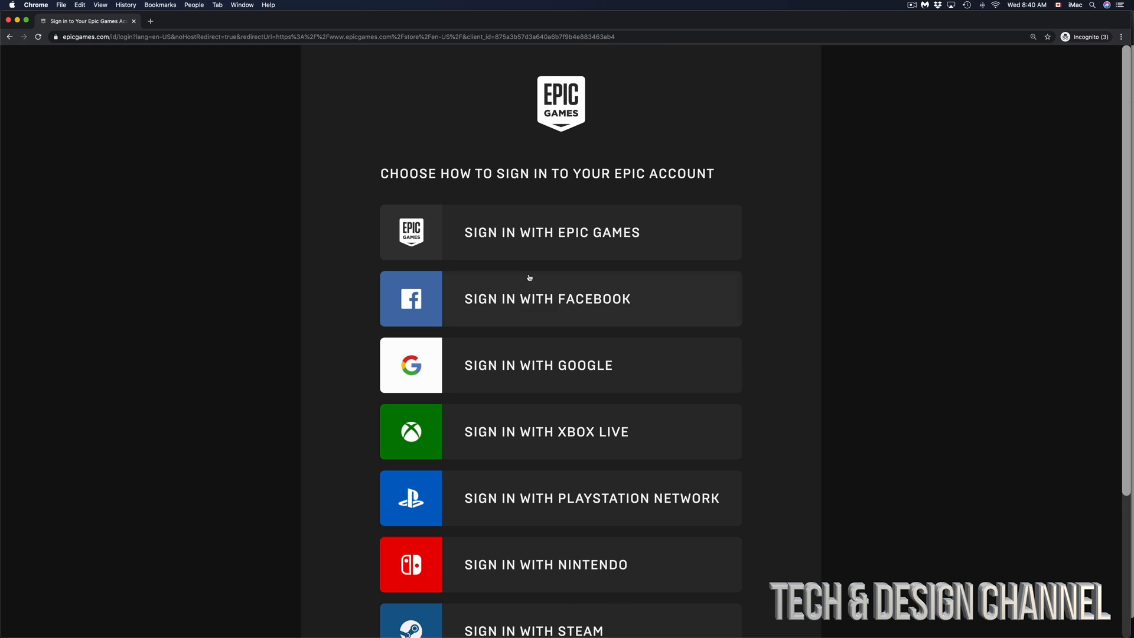
scroll(down, 3)
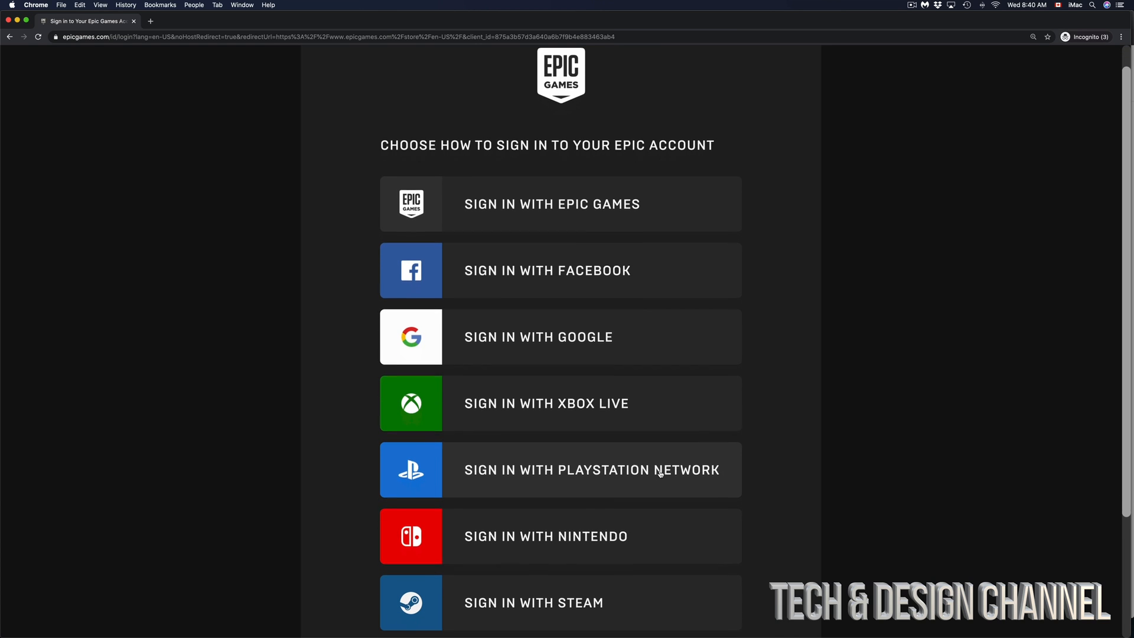
scroll(down, 3)
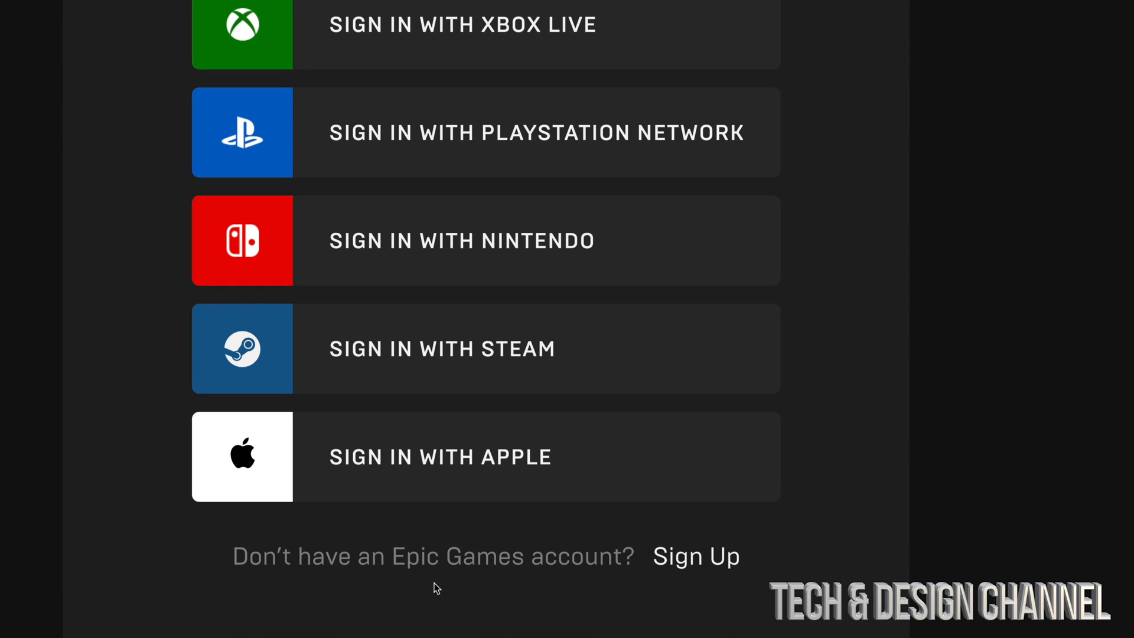
scroll(down, 3)
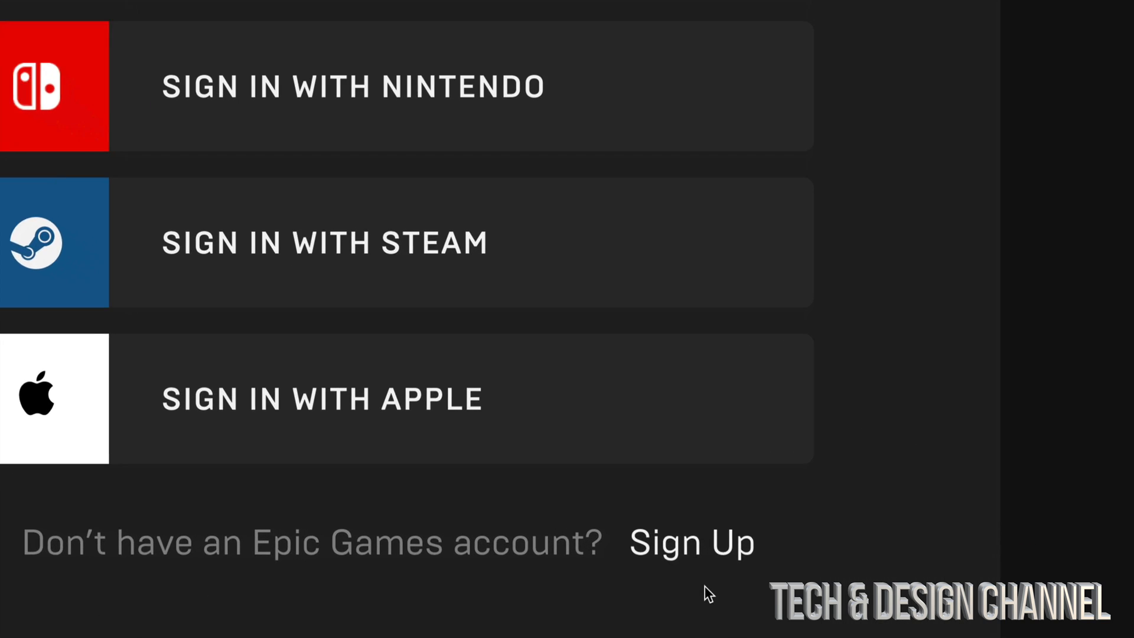
Go to the sign-up page listing email, Facebook, Google and console options
click(692, 542)
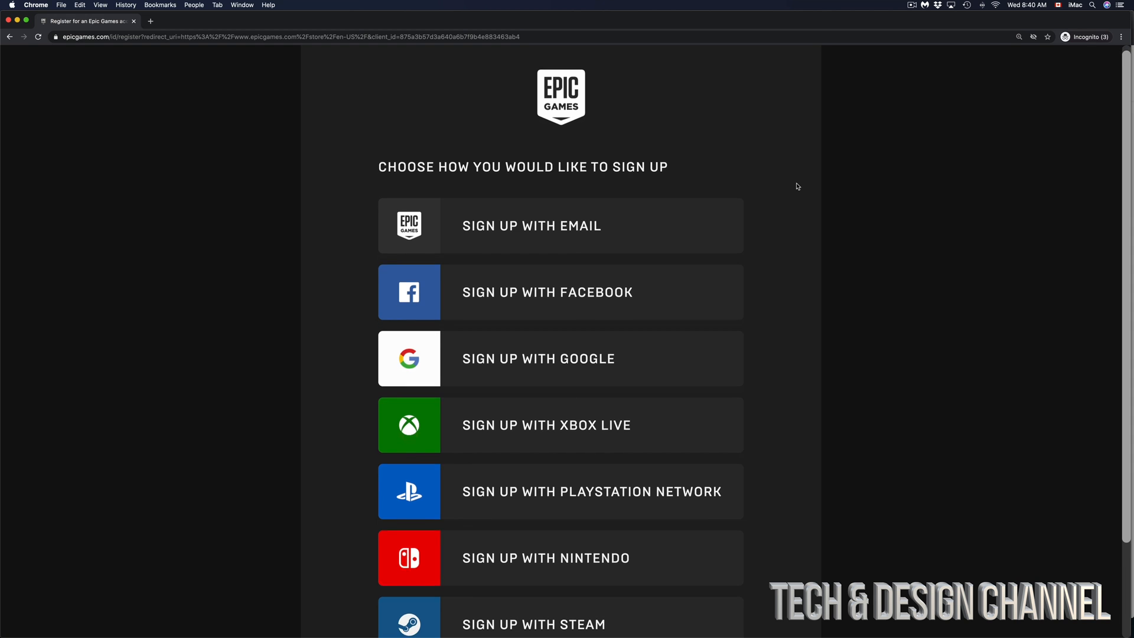
scroll(down, 3)
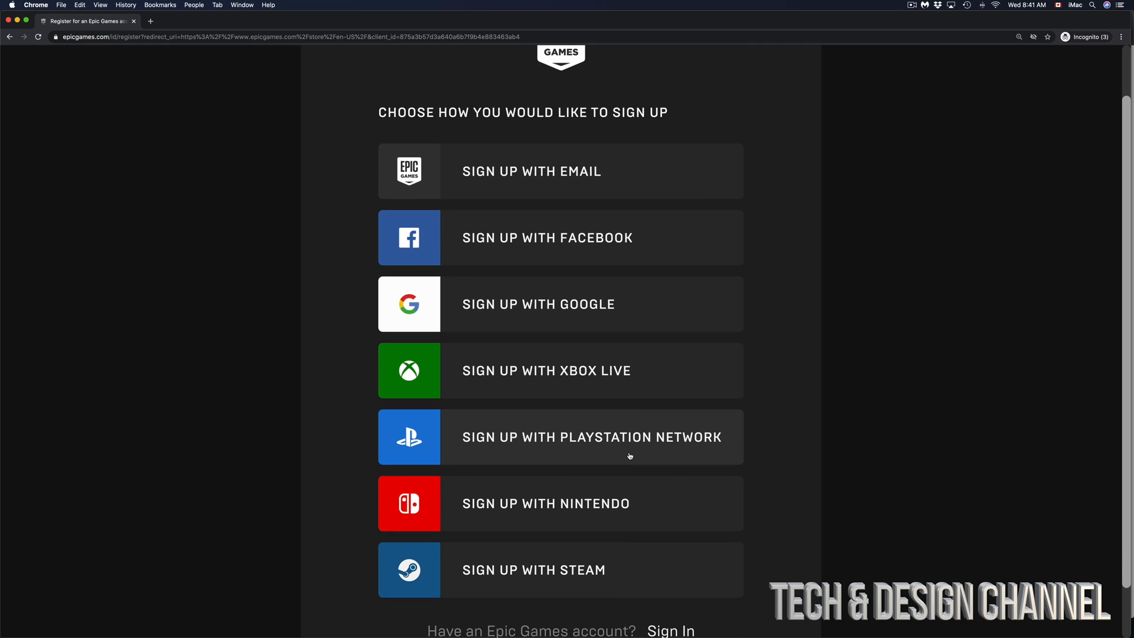
mouse_move(573, 369)
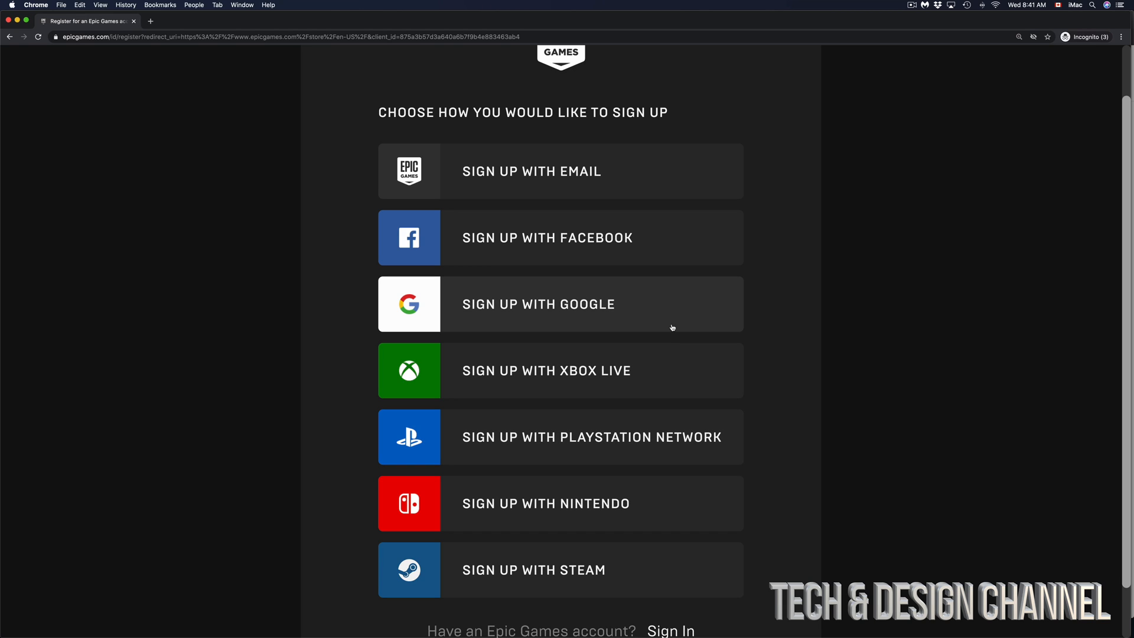
mouse_move(538, 280)
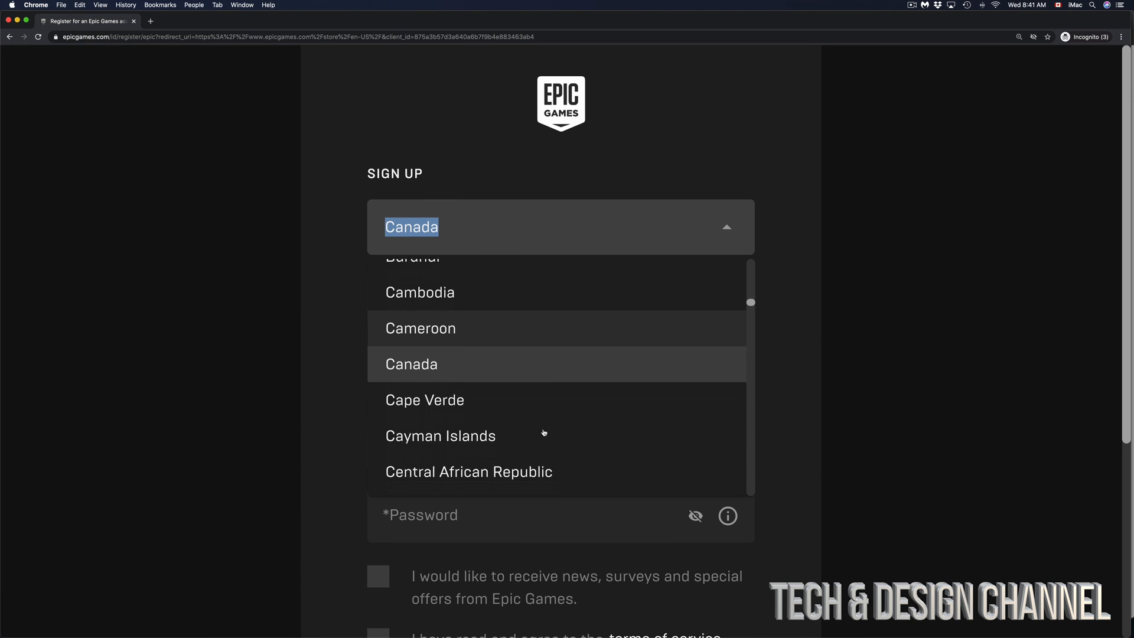
Start email sign-up and browse the country list, leaving Canada selected
text(United States)
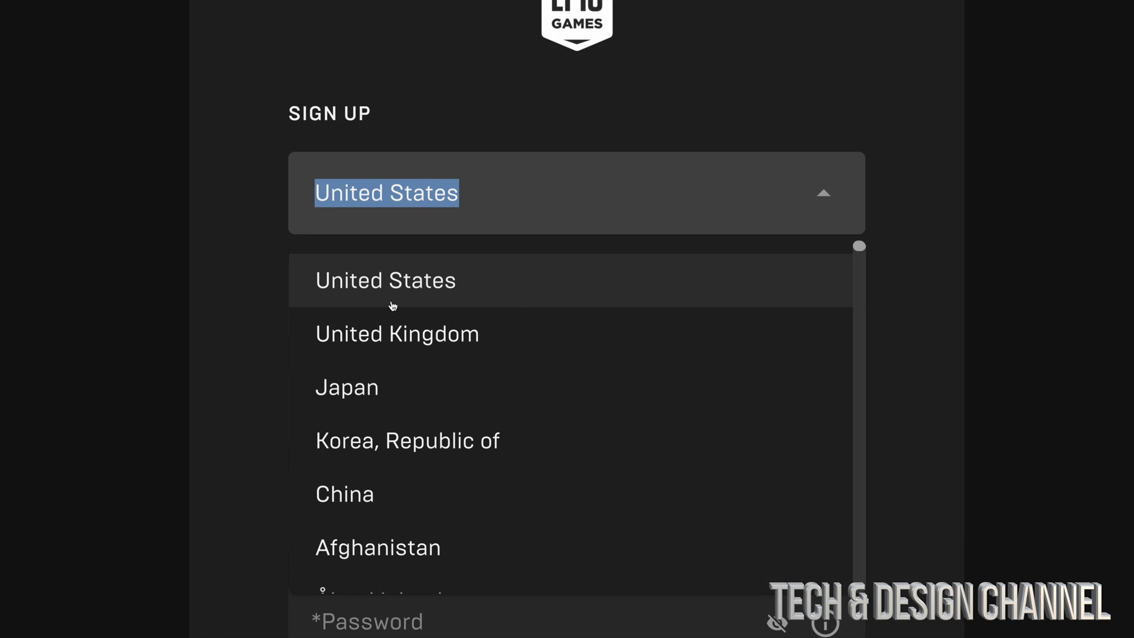
mouse_move(430, 485)
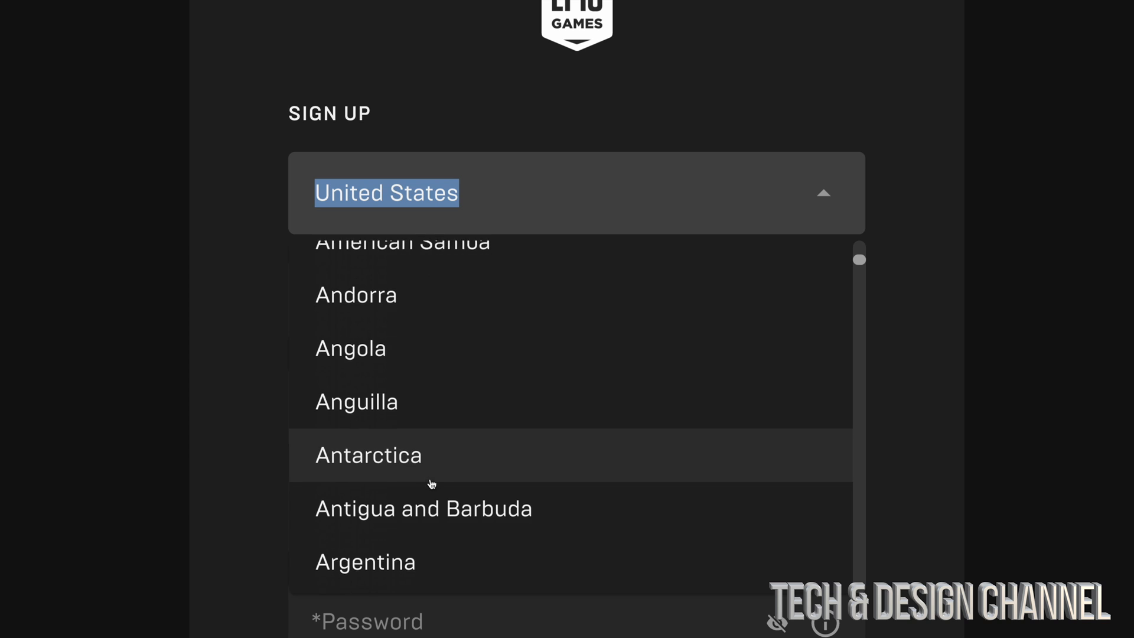
scroll(down, 3)
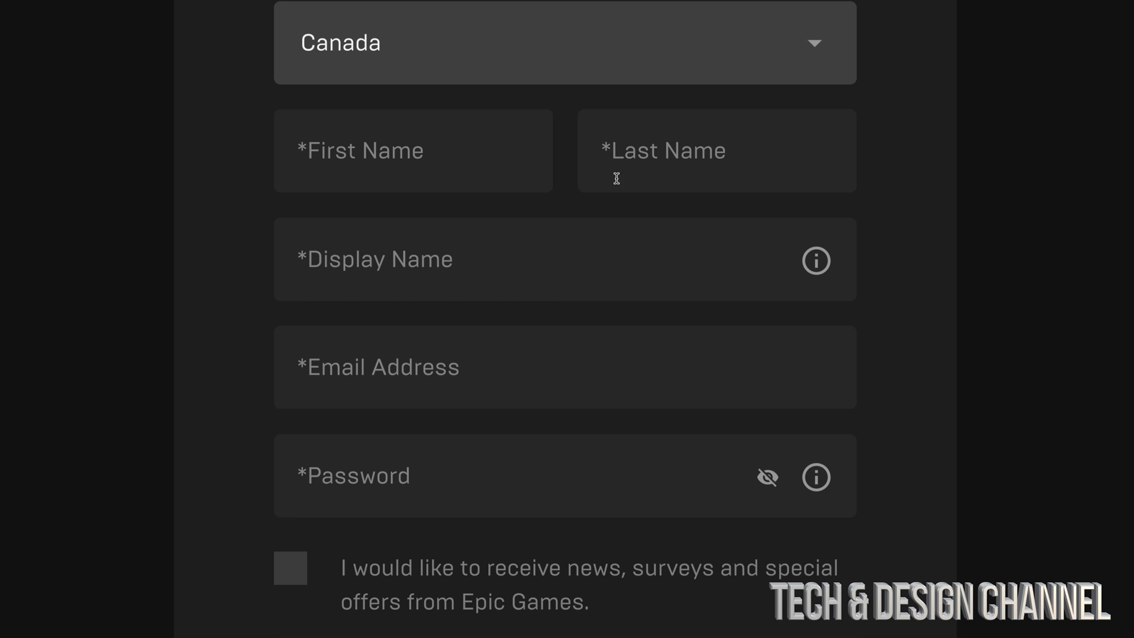
mouse_move(397, 251)
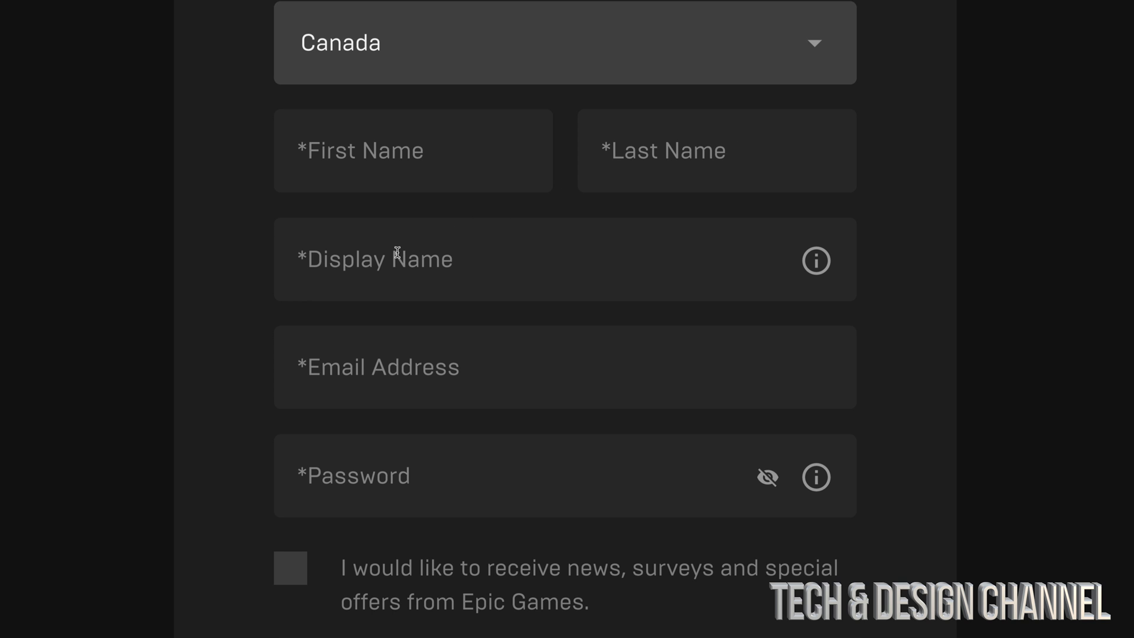
Enter first name Tech, last name Design YT, display name, email and the password
click(565, 366)
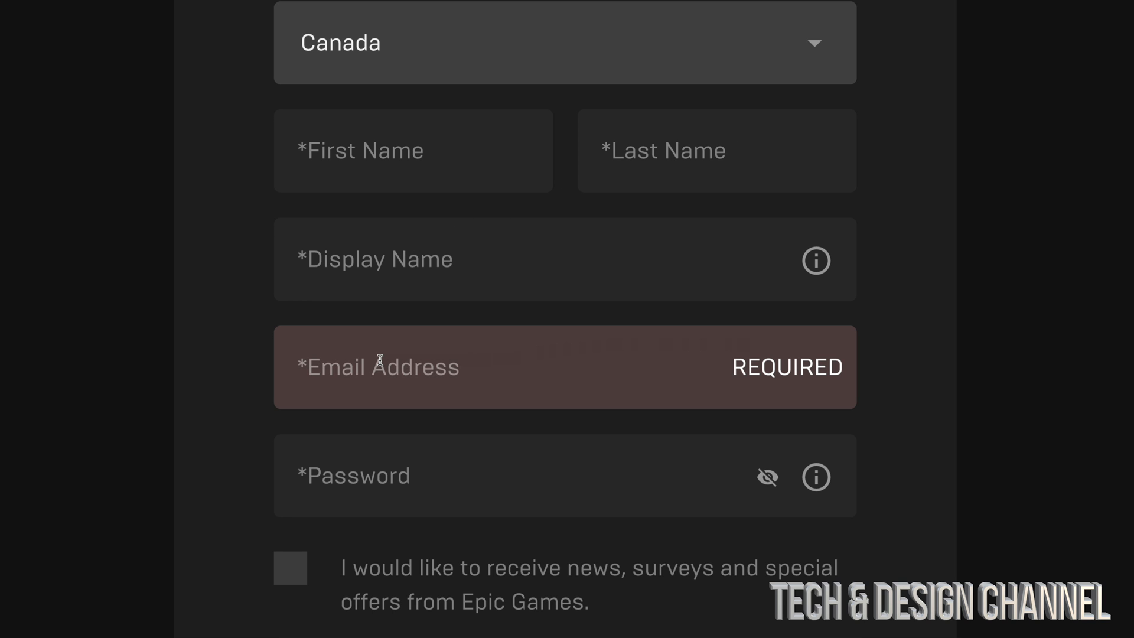
scroll(down, 3)
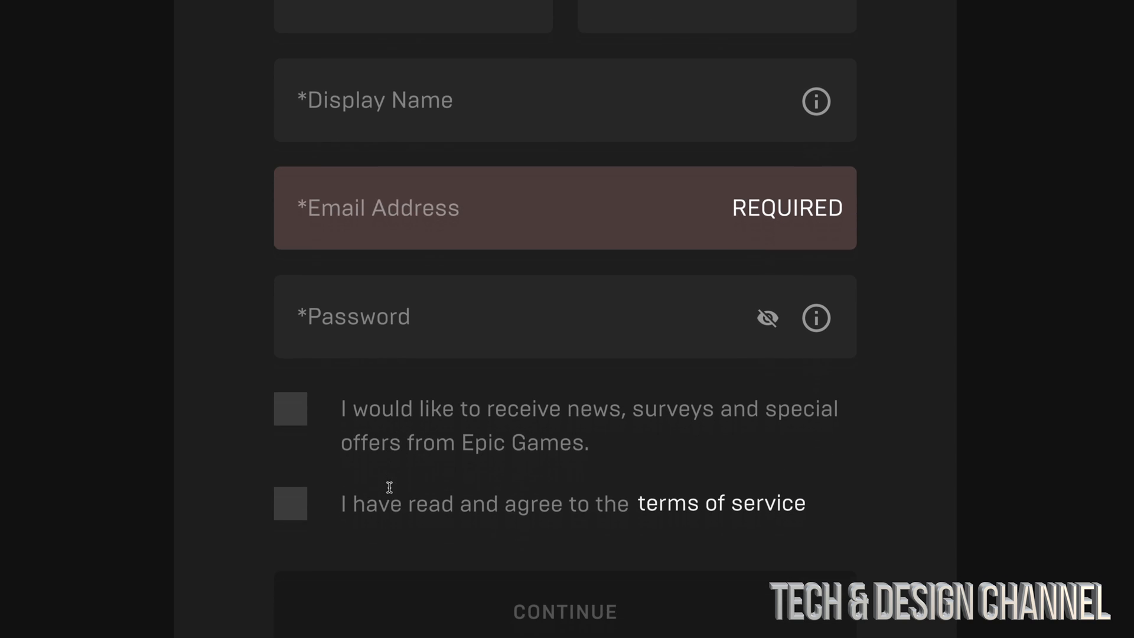
scroll(down, 3)
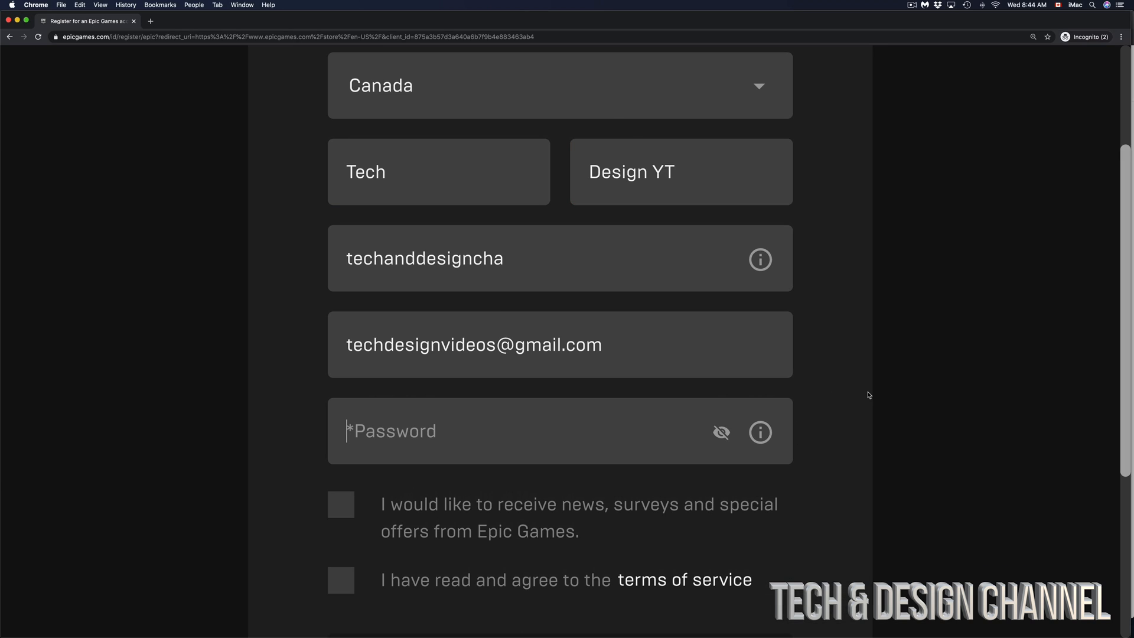
scroll(down, 3)
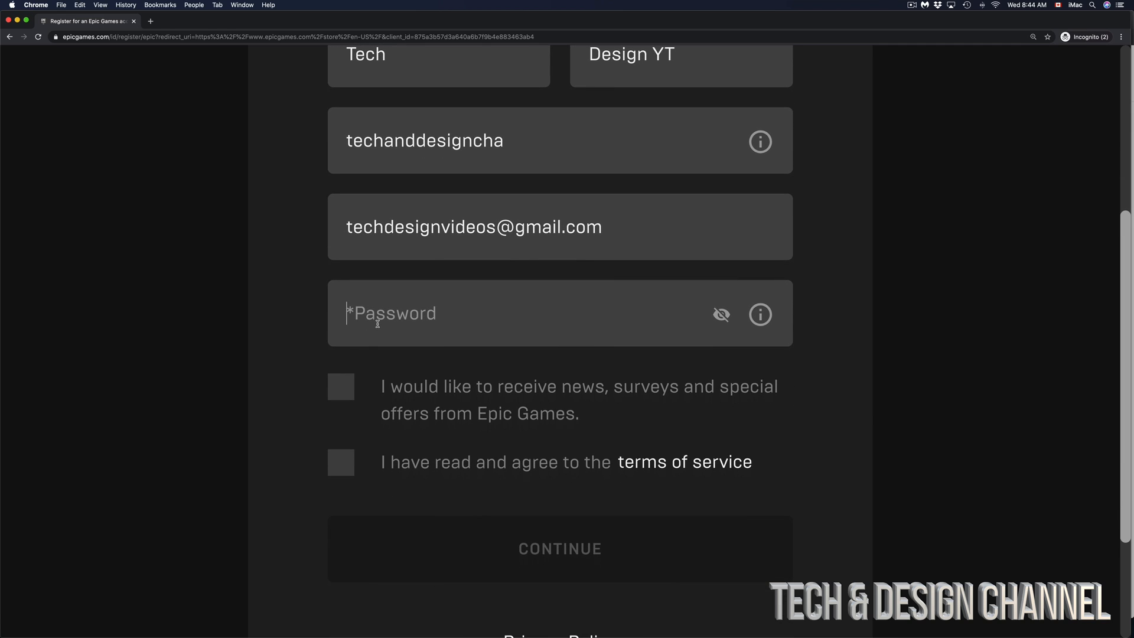
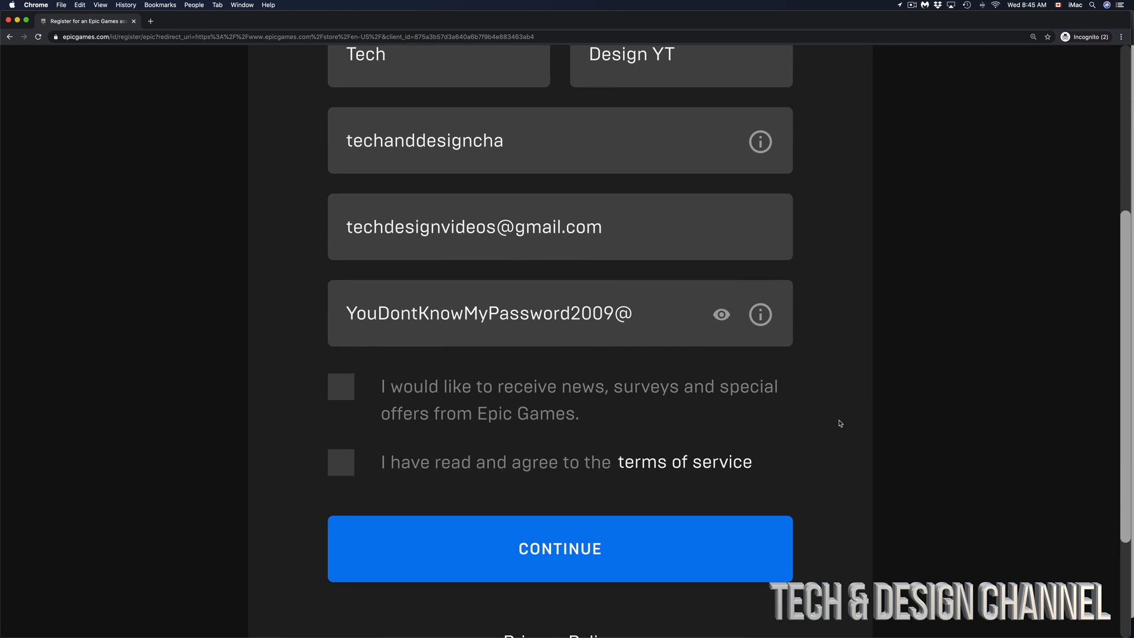
mouse_move(375, 305)
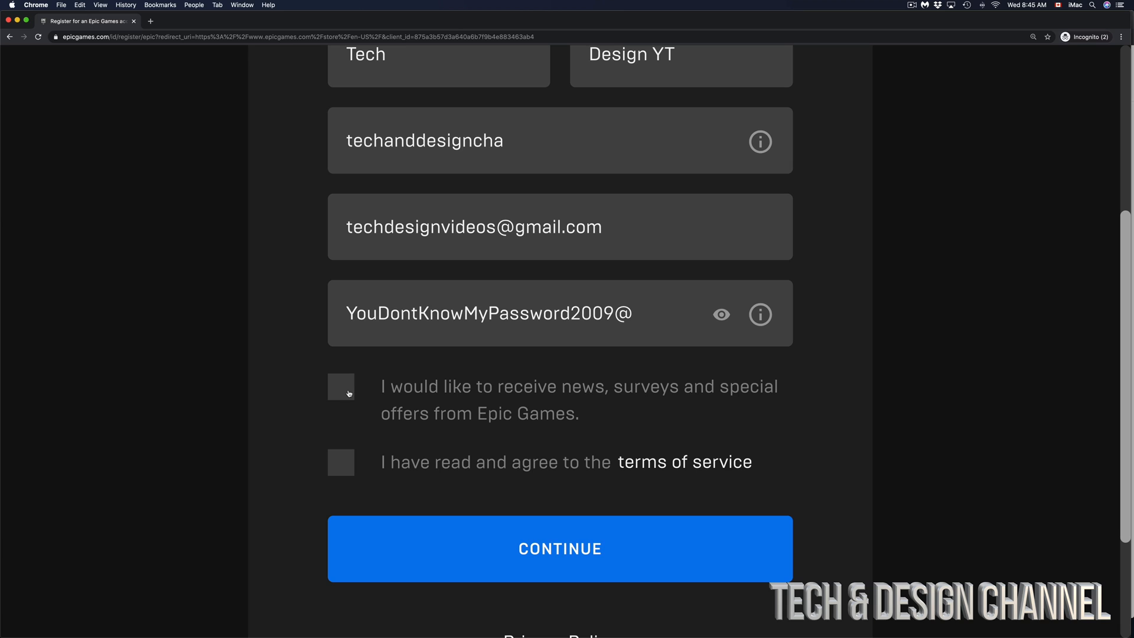
Leave the news-and-offers and terms-of-service boxes both checked, ready to continue
click(340, 387)
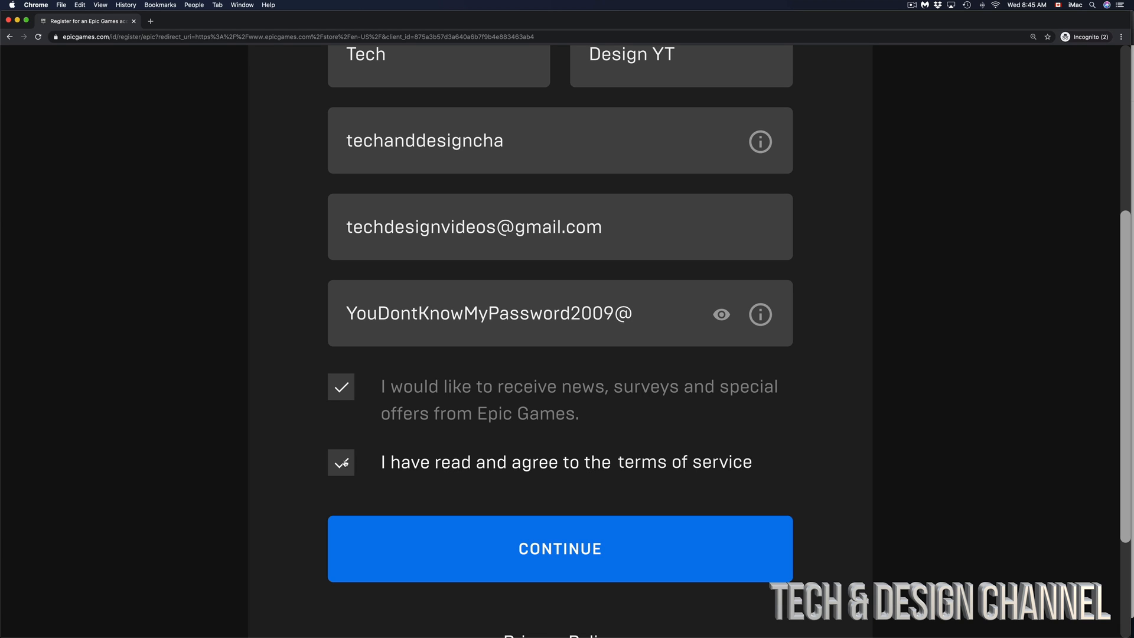
click(340, 462)
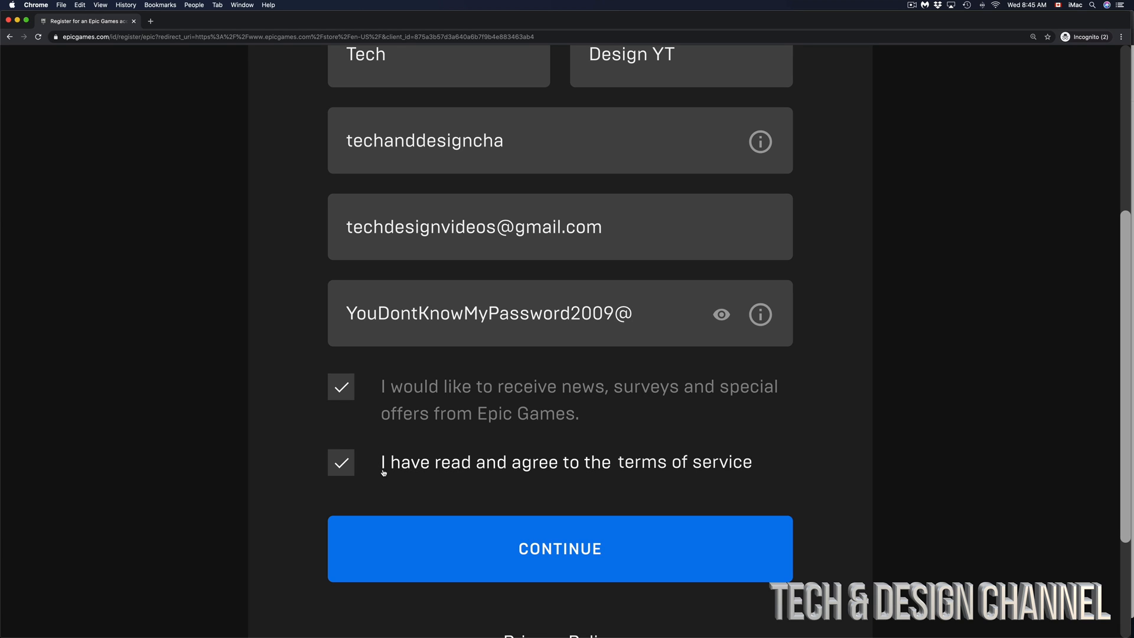
mouse_move(579, 476)
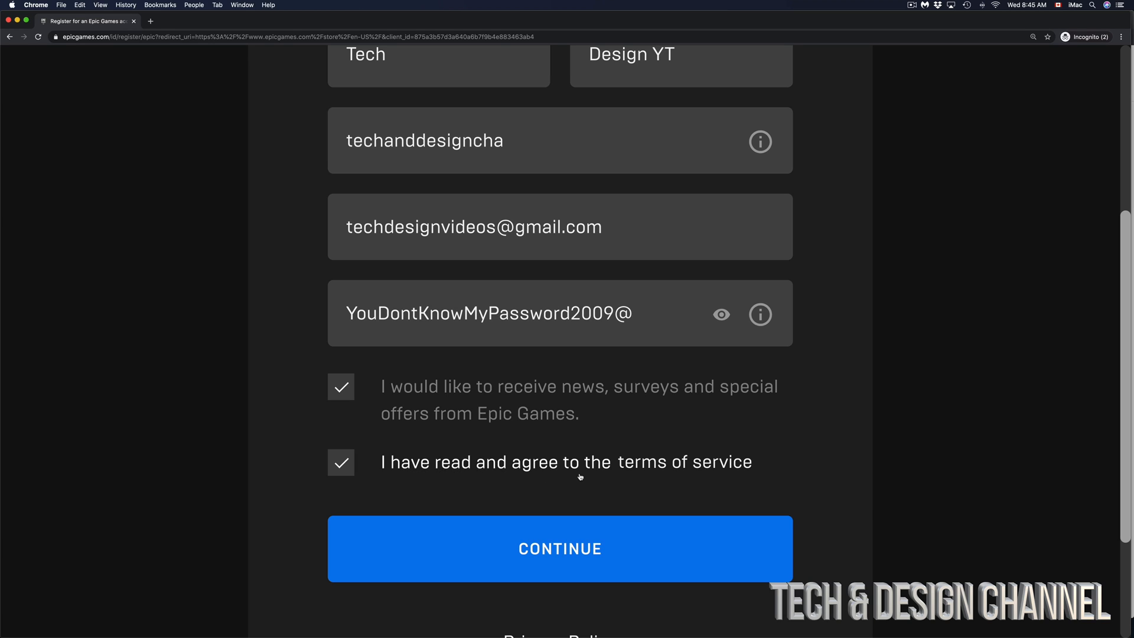
mouse_move(479, 389)
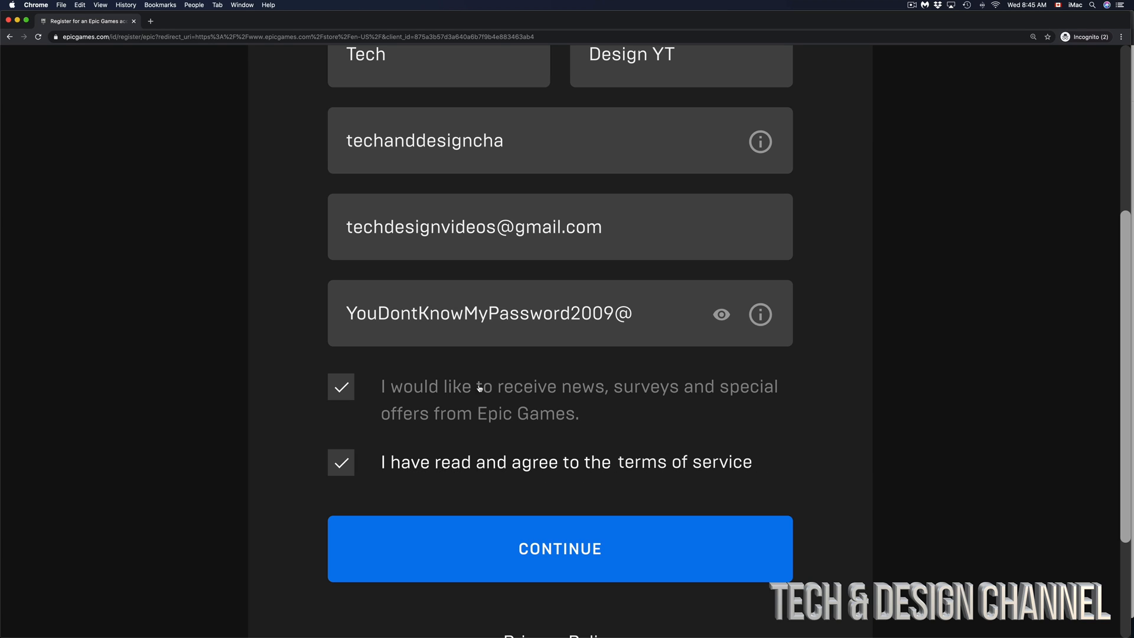
click(341, 387)
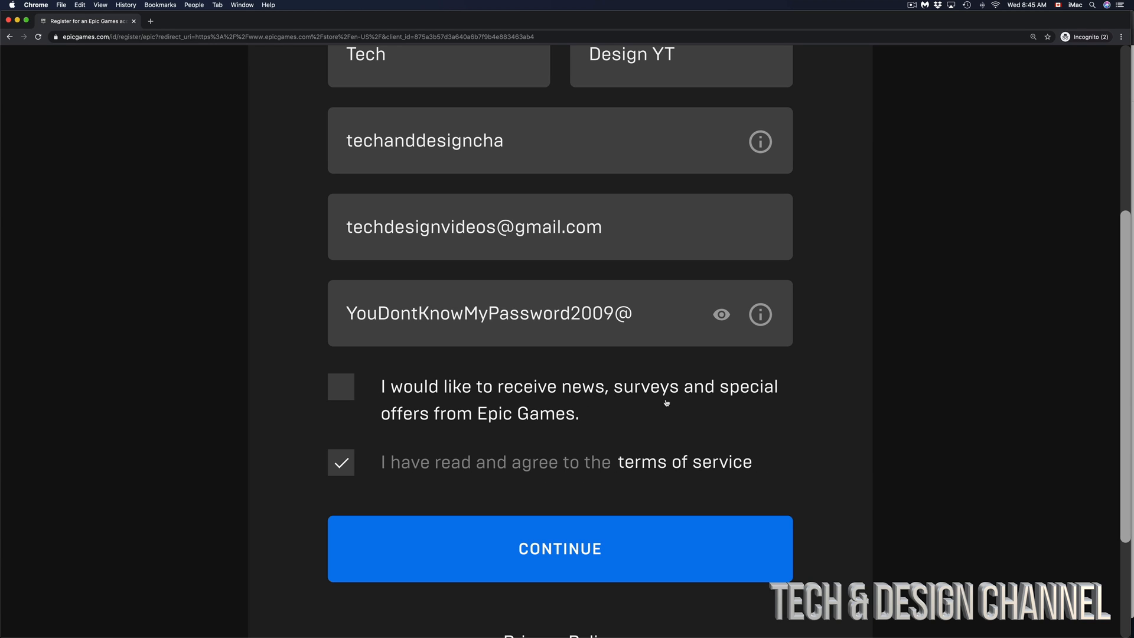
mouse_move(620, 388)
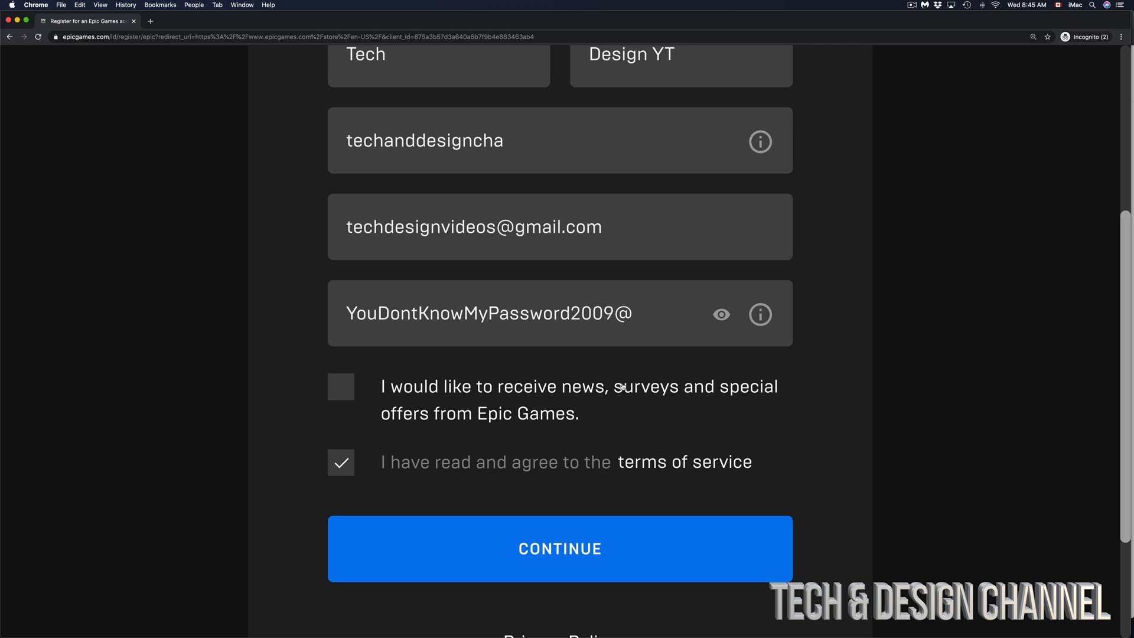
click(341, 386)
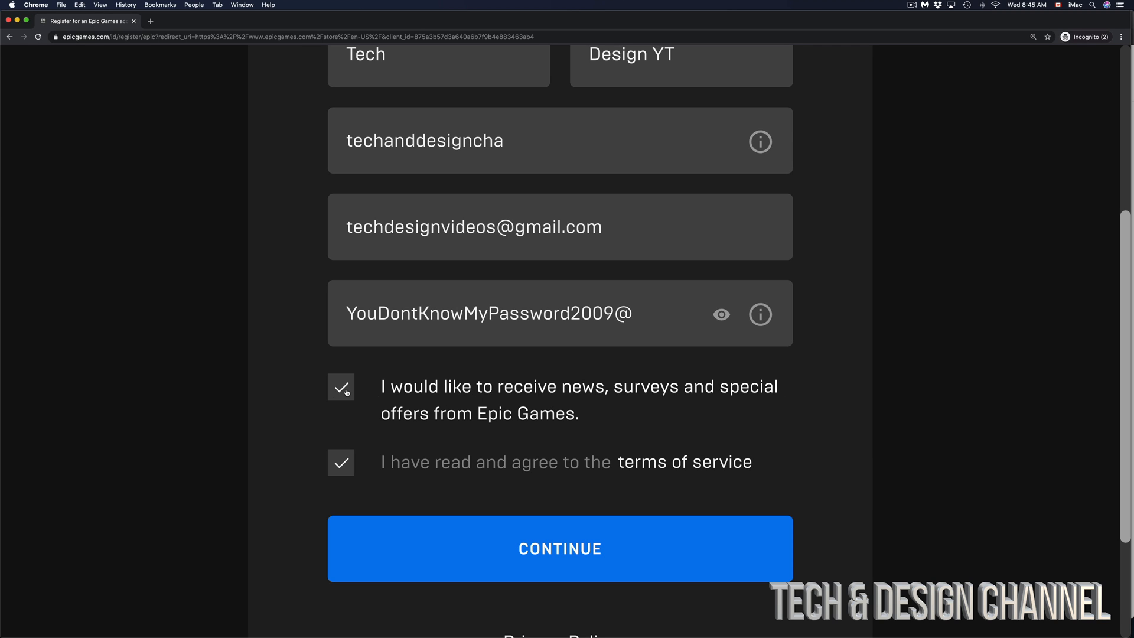
scroll(down, 3)
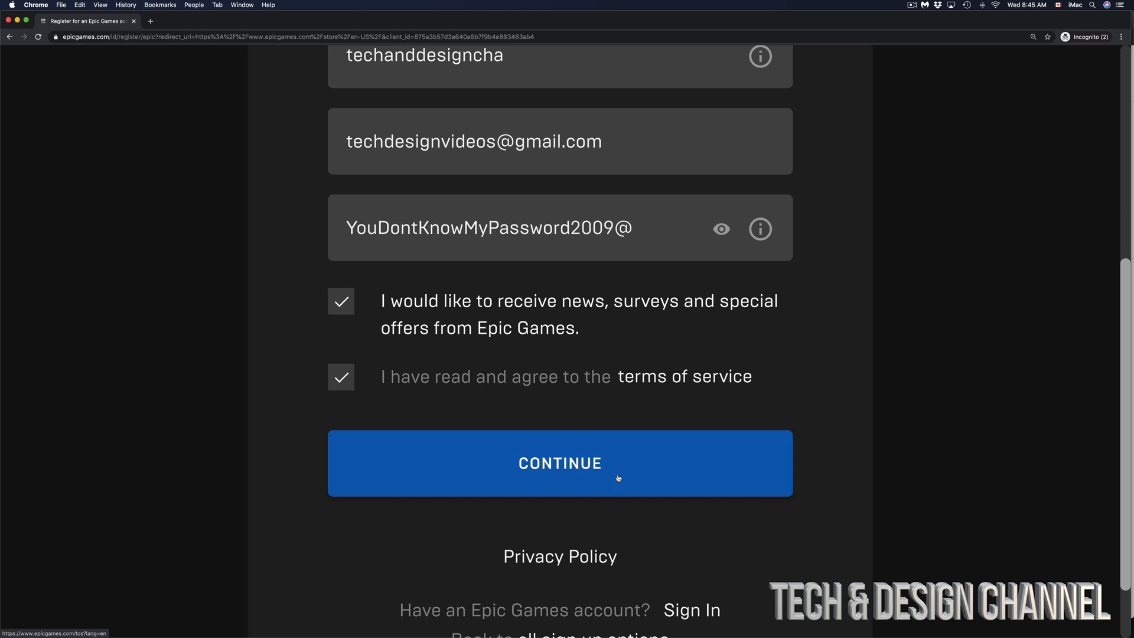
Submit the sign-up form with CONTINUE to reach the email verification page
click(559, 464)
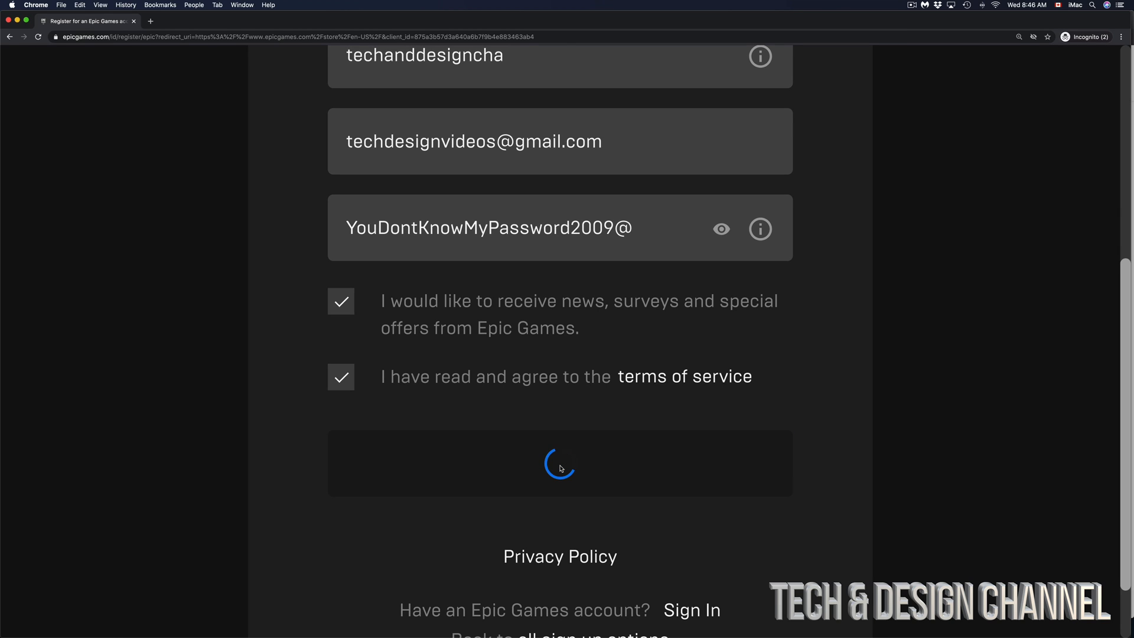
click(558, 463)
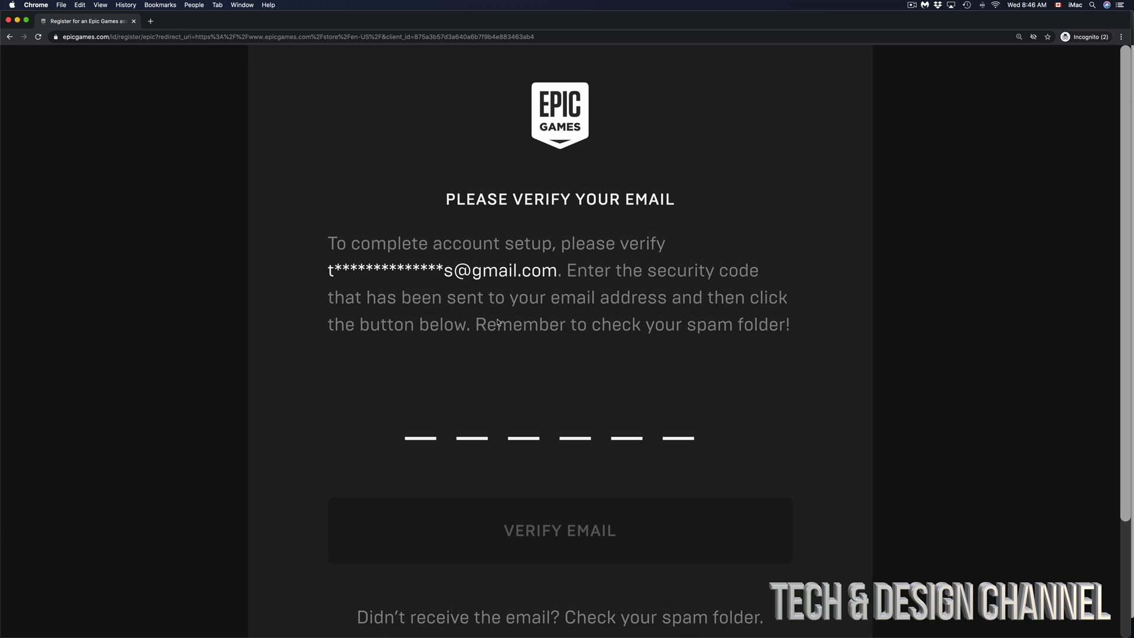
mouse_move(773, 327)
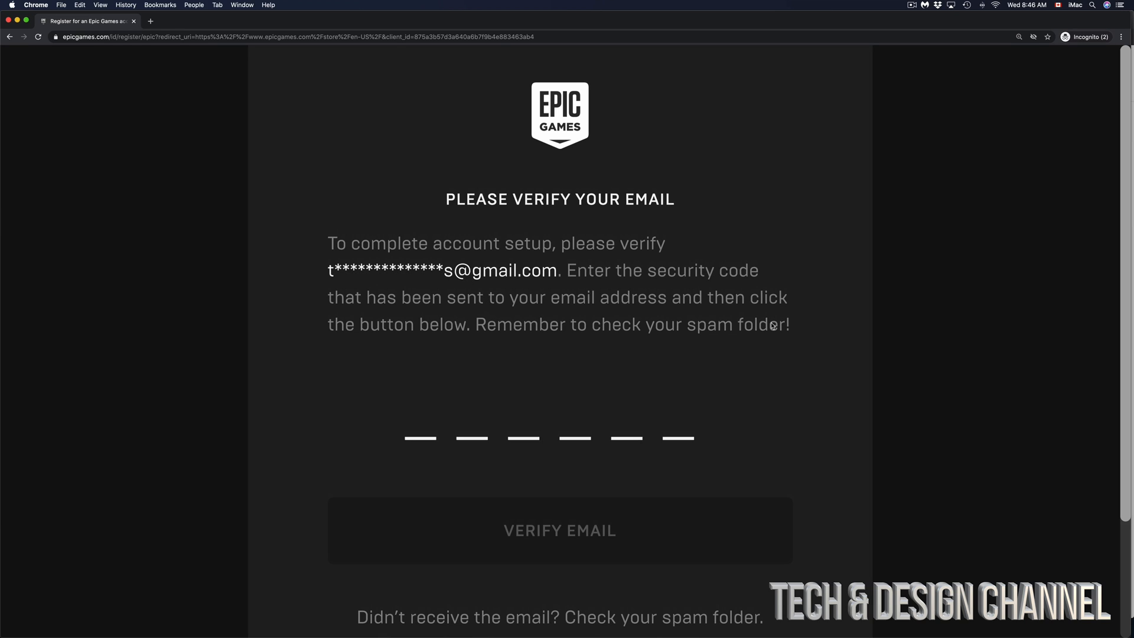
click(86, 22)
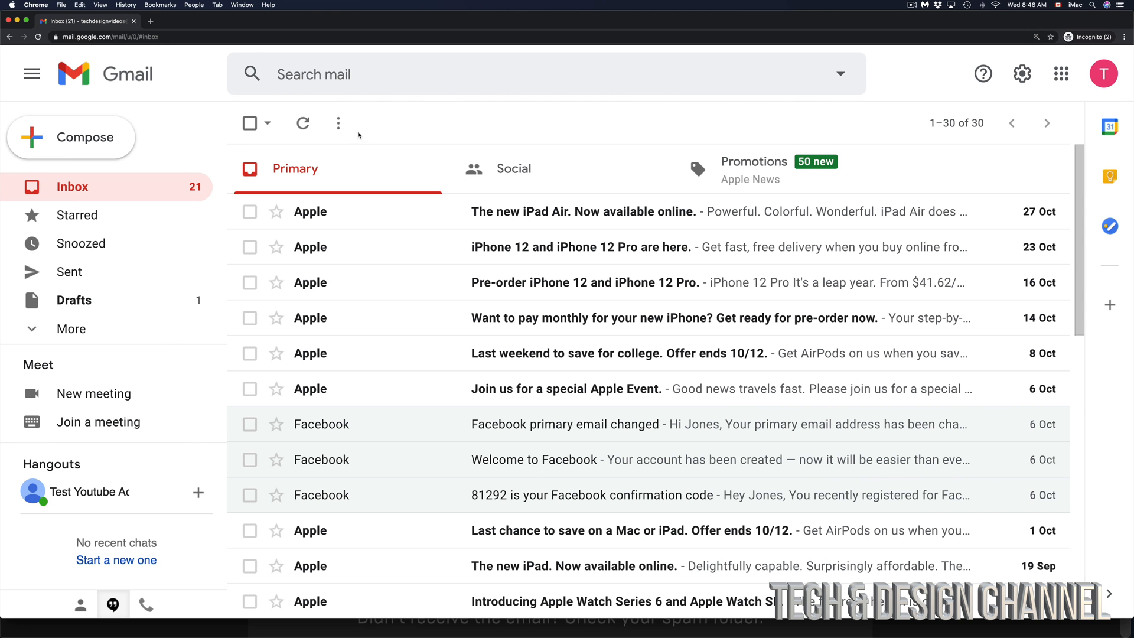
mouse_move(113, 192)
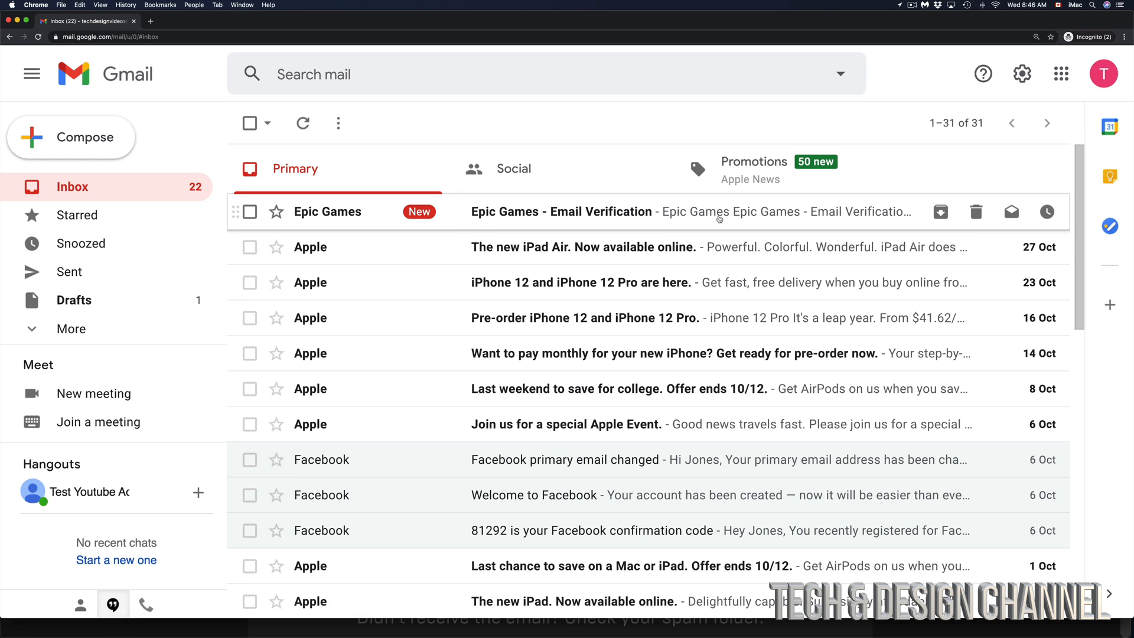
click(561, 211)
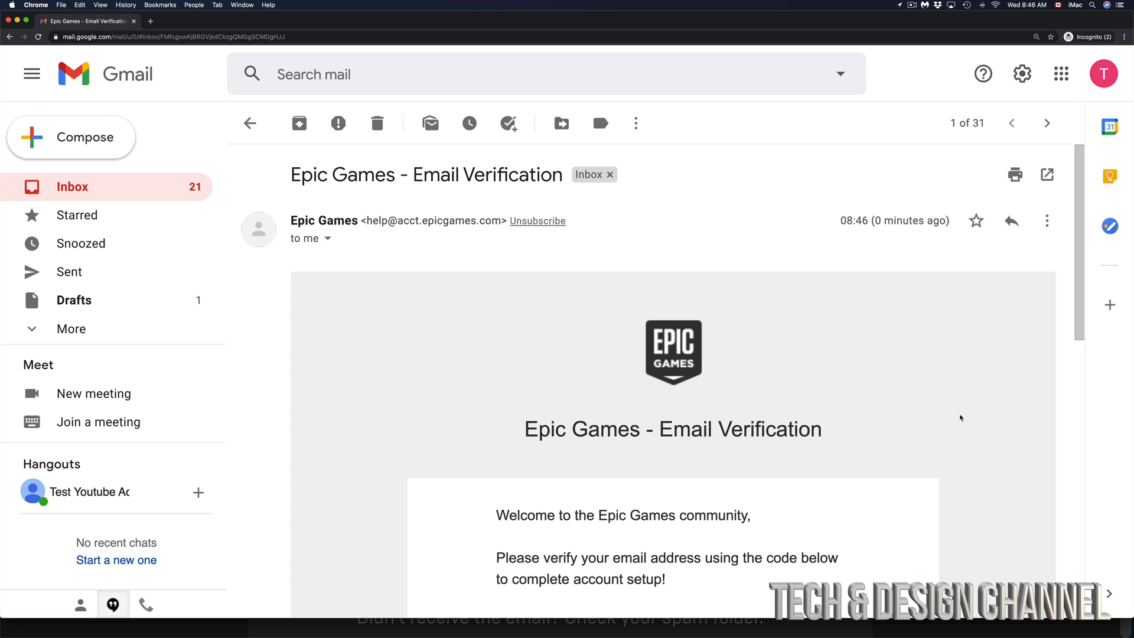
scroll(down, 3)
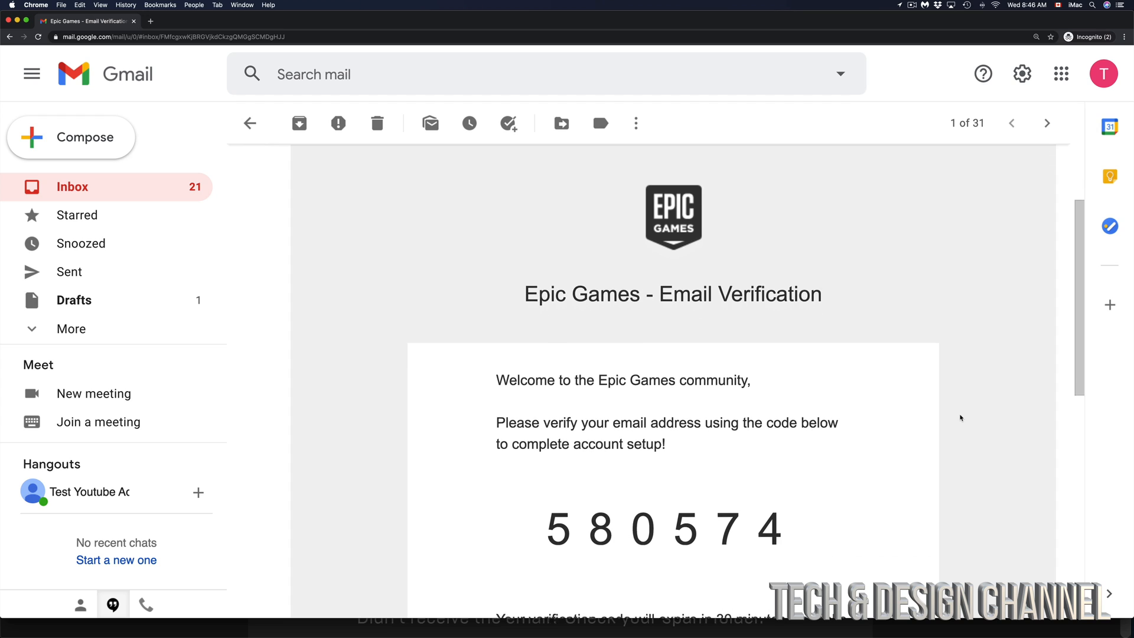
scroll(down, 3)
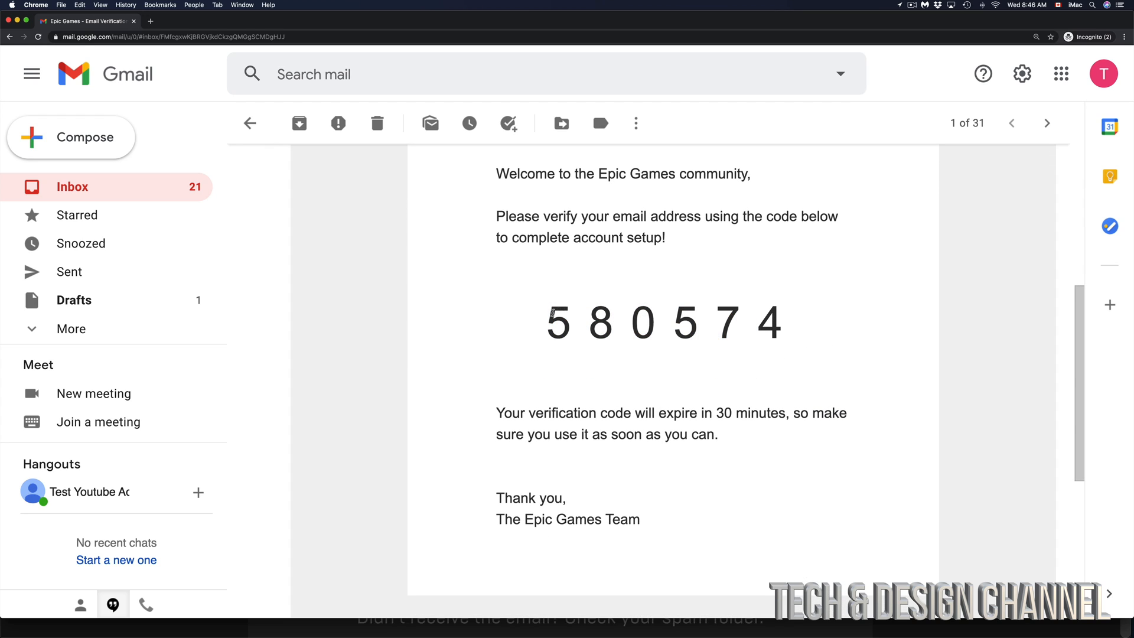
drag(549, 321, 800, 322)
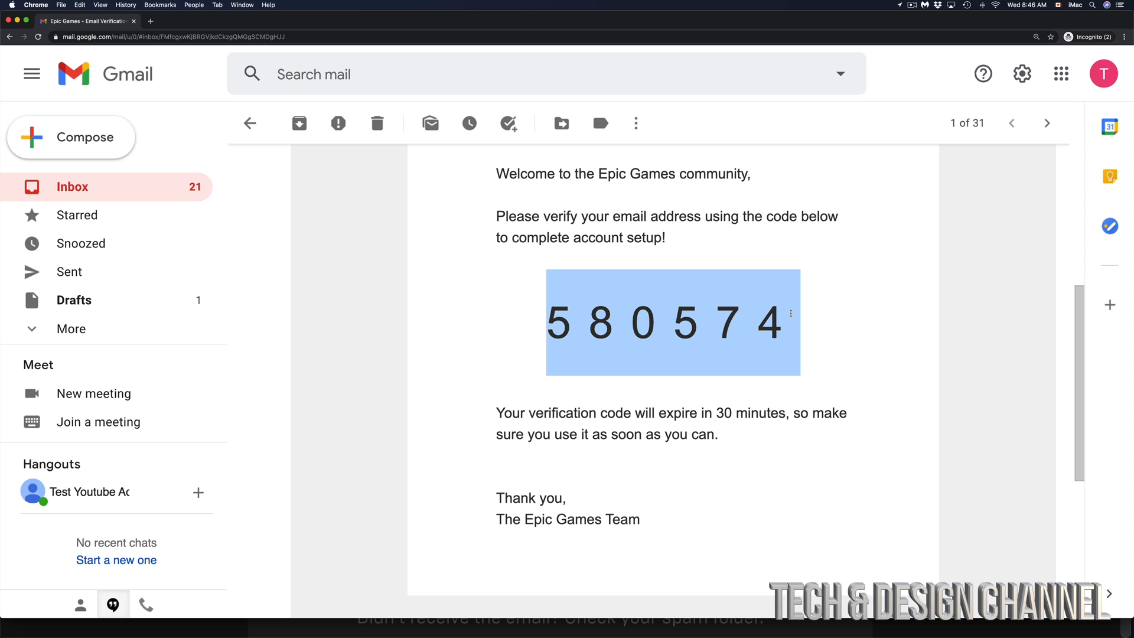
click(86, 20)
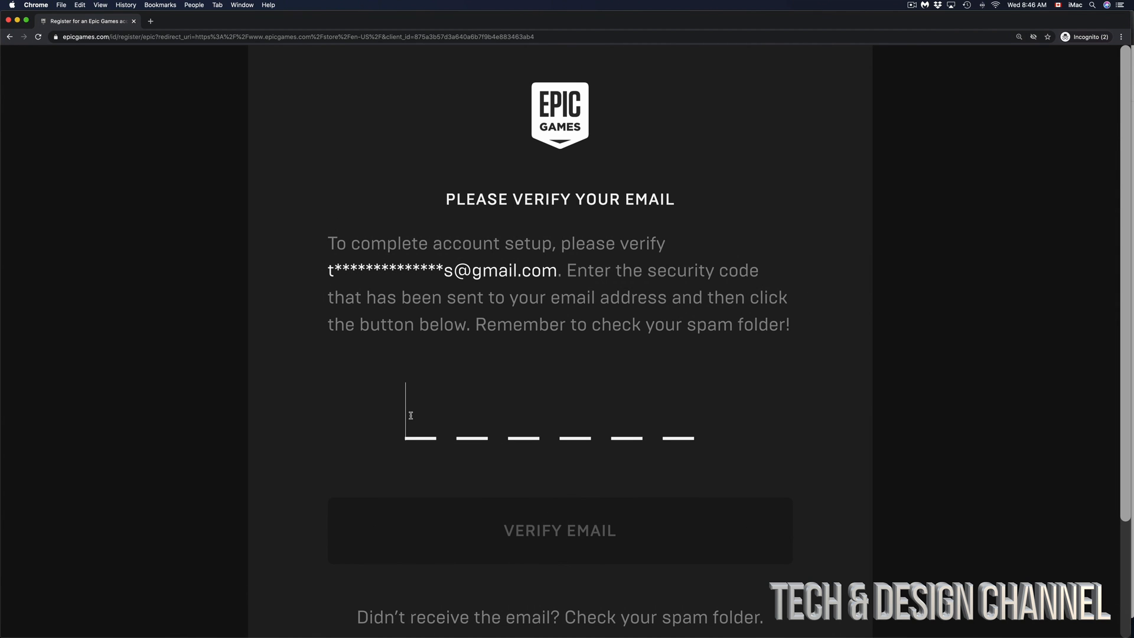
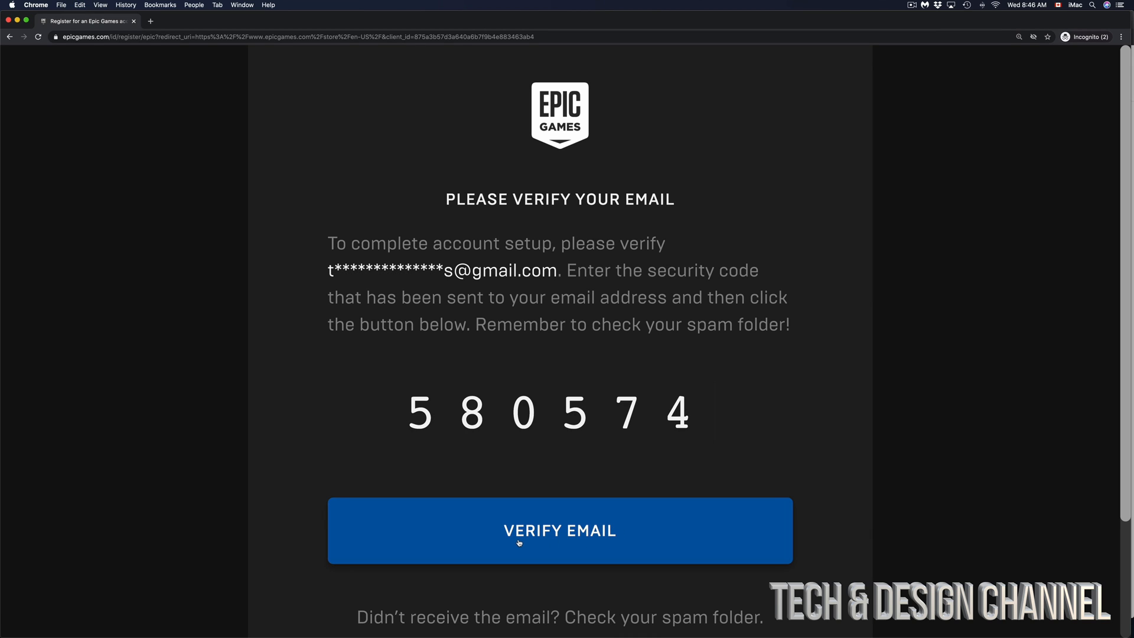
scroll(down, 3)
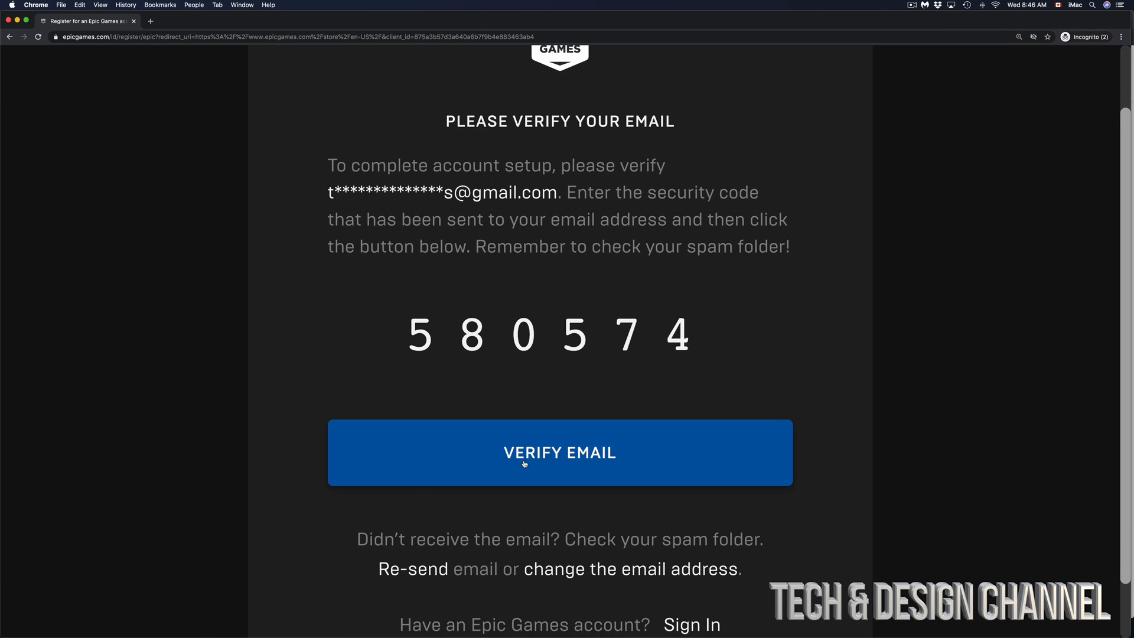
click(559, 453)
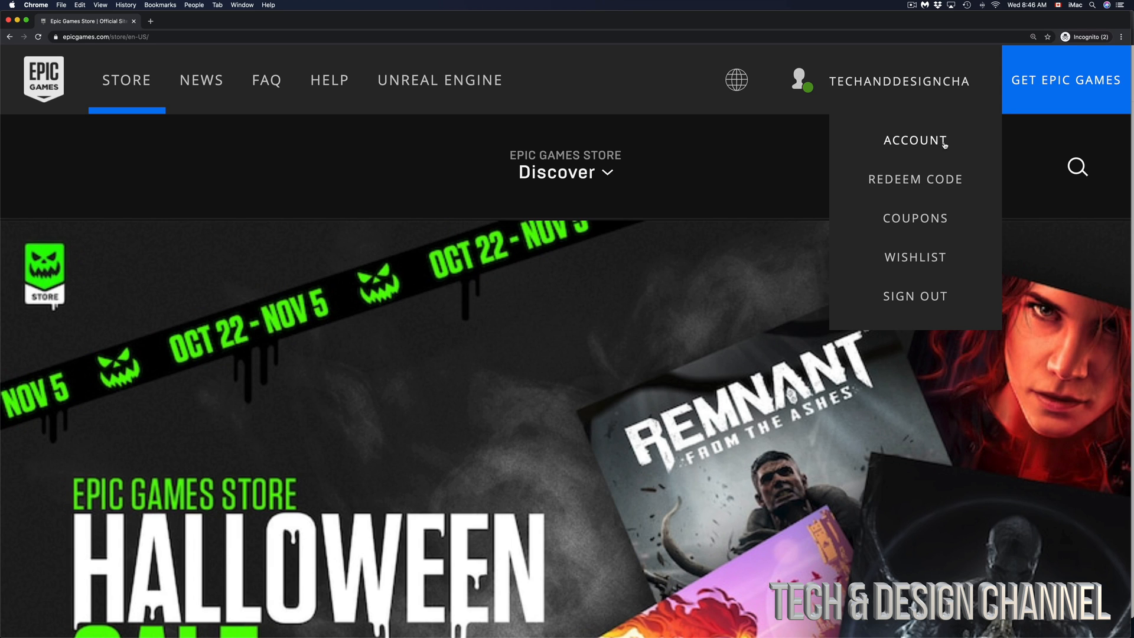
Go to the account's general settings via ACCOUNT in the username menu
click(915, 140)
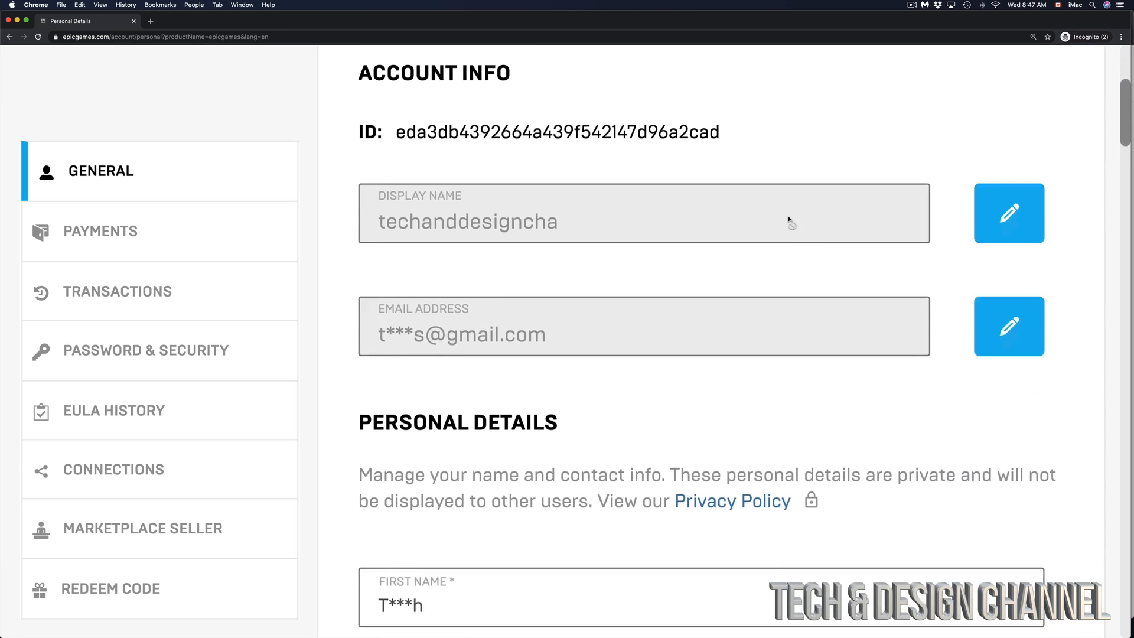
scroll(down, 3)
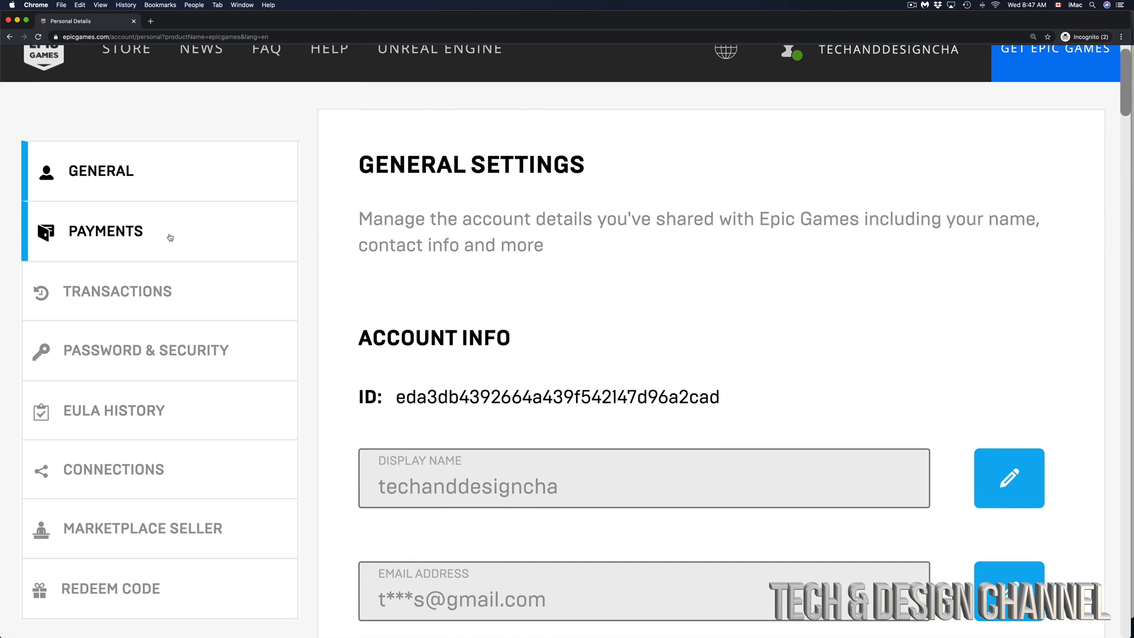
Review the Payments settings page, then move to the Connections settings
click(105, 230)
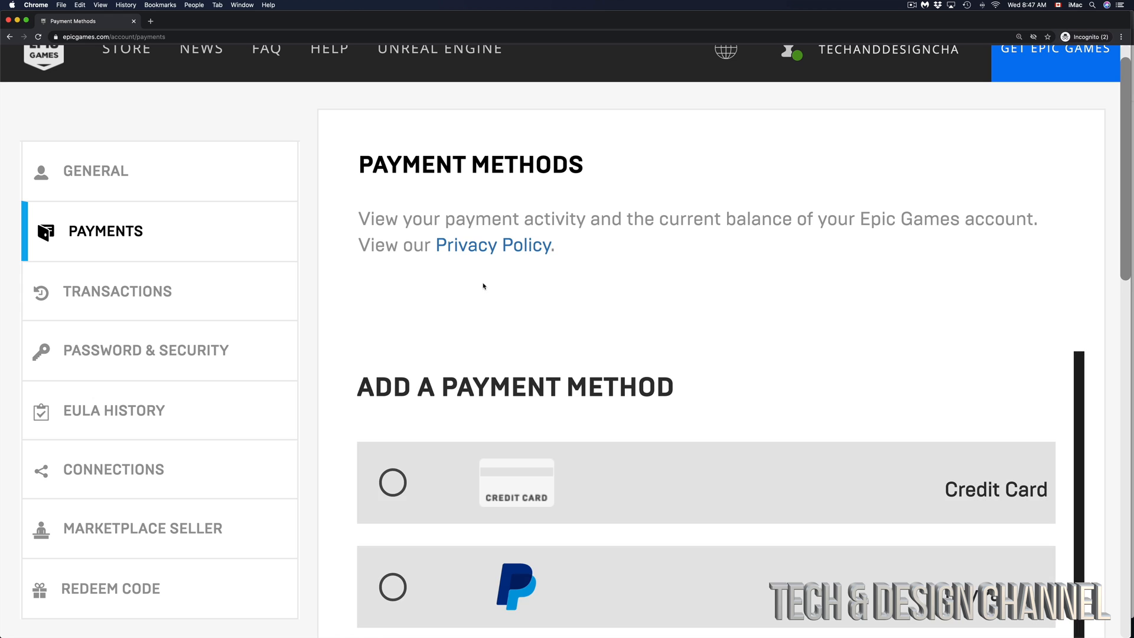
scroll(down, 3)
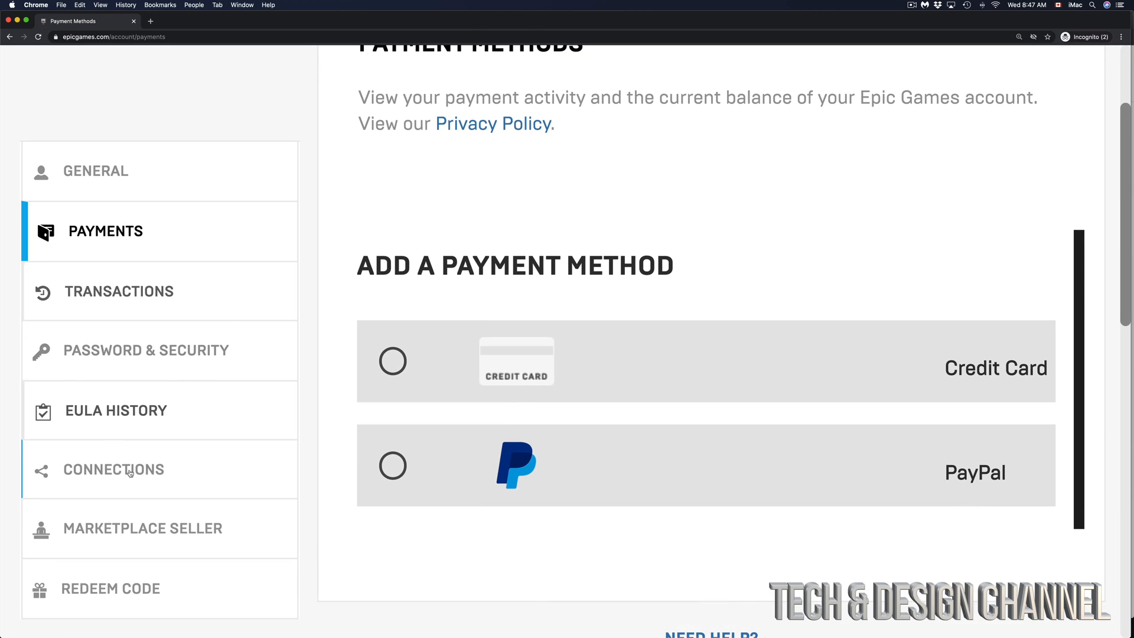
scroll(down, 3)
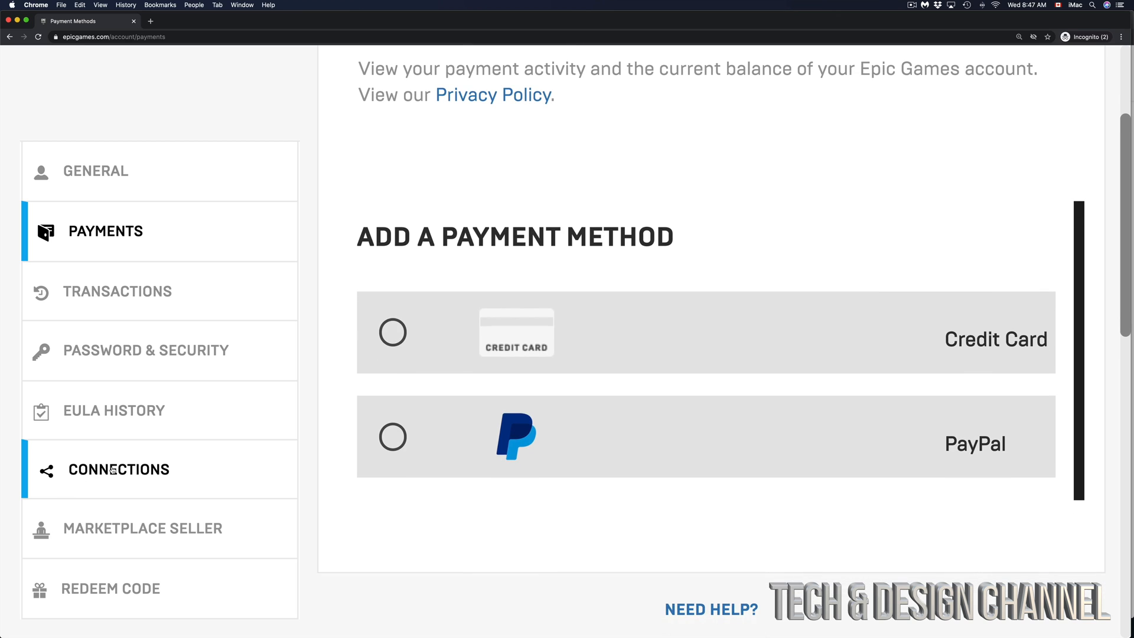
click(118, 469)
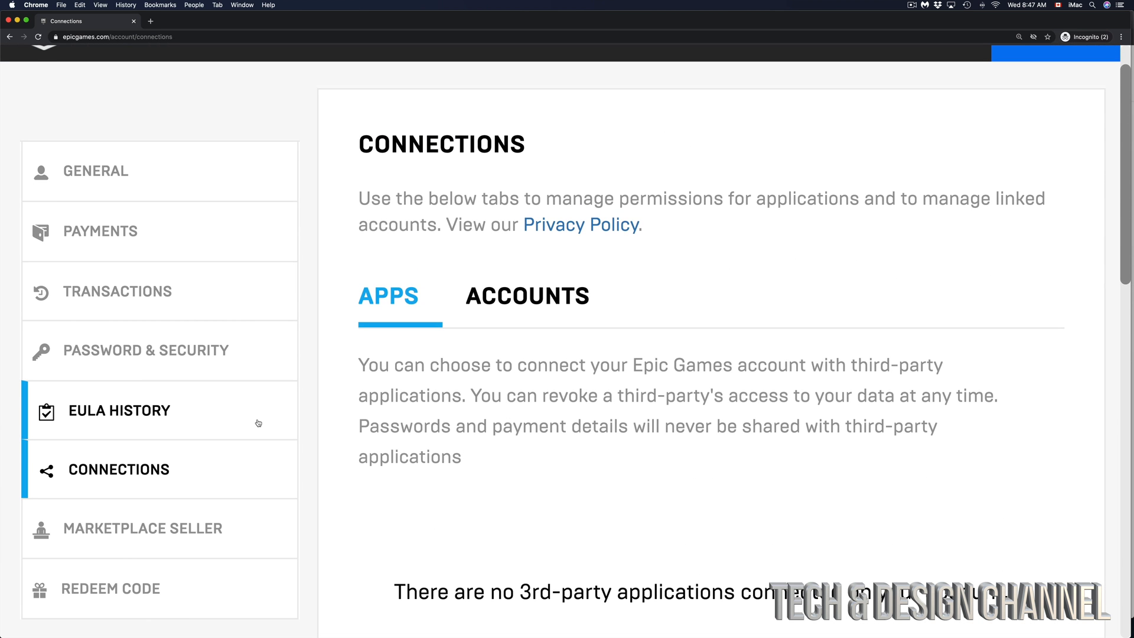
Browse the Accounts list of linkable services: Steam, GitHub, Twitch, Xbox and Nintendo Switch
click(527, 295)
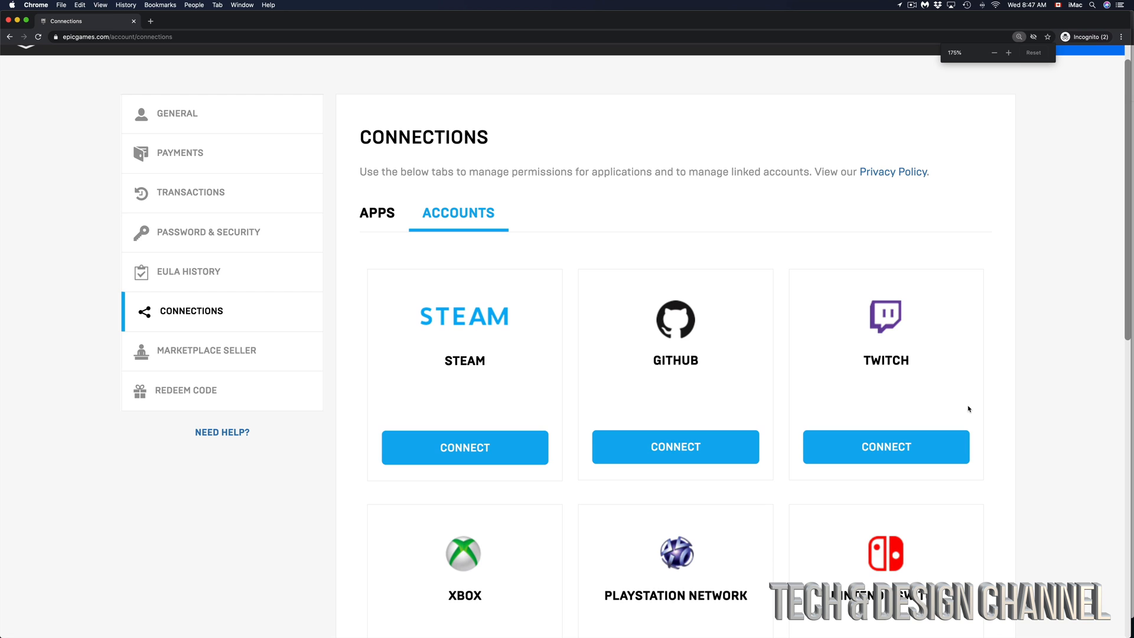
scroll(down, 3)
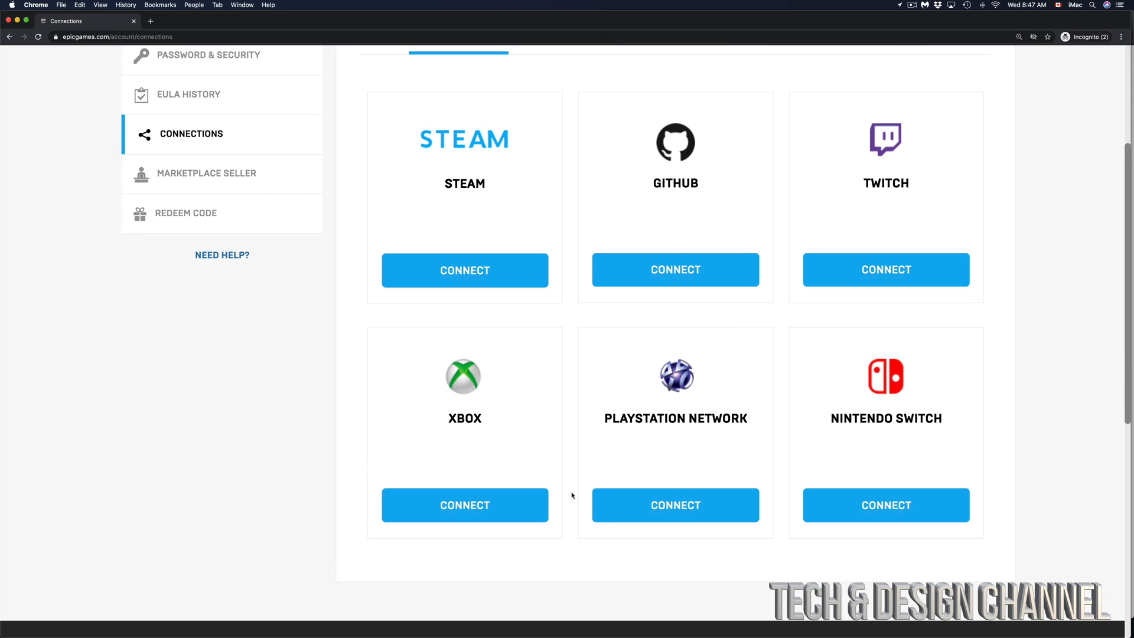
mouse_move(512, 454)
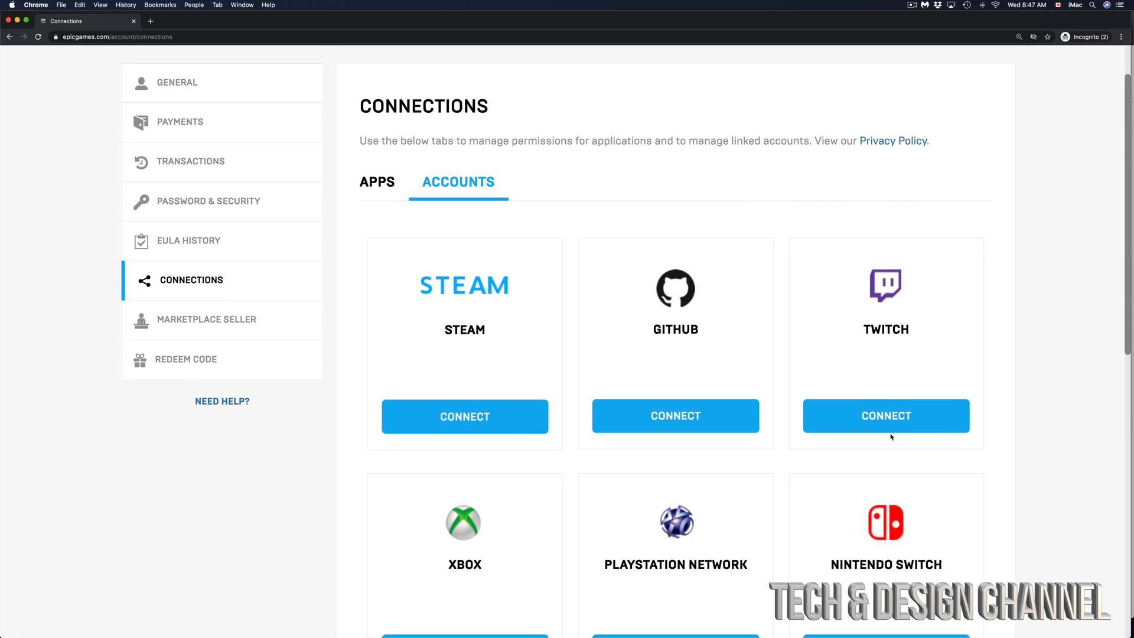
scroll(down, 3)
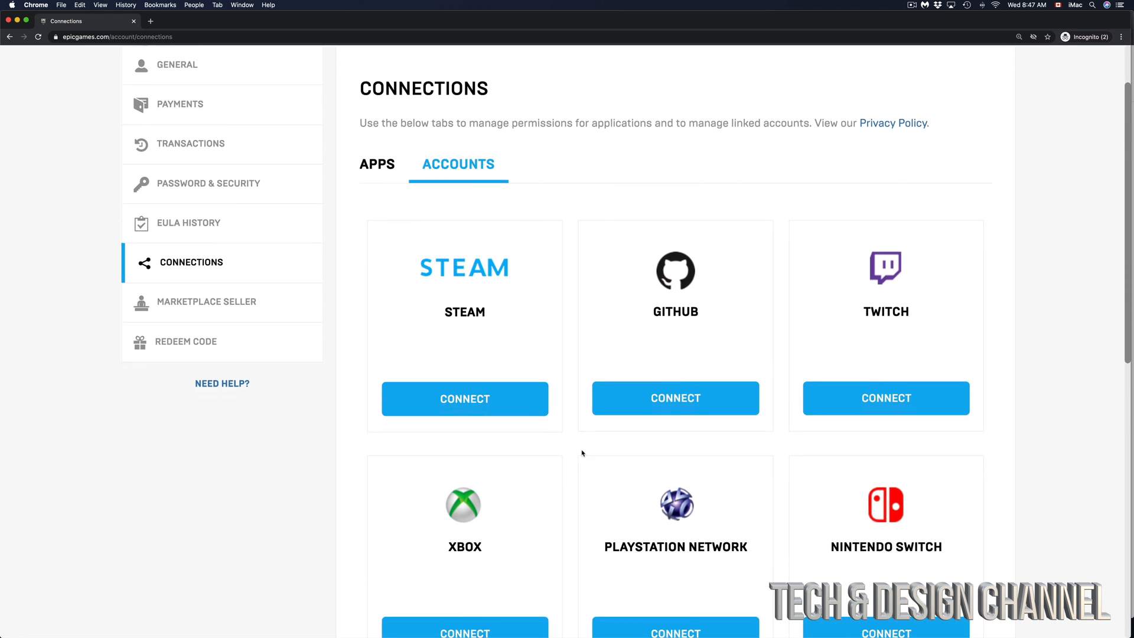
scroll(down, 3)
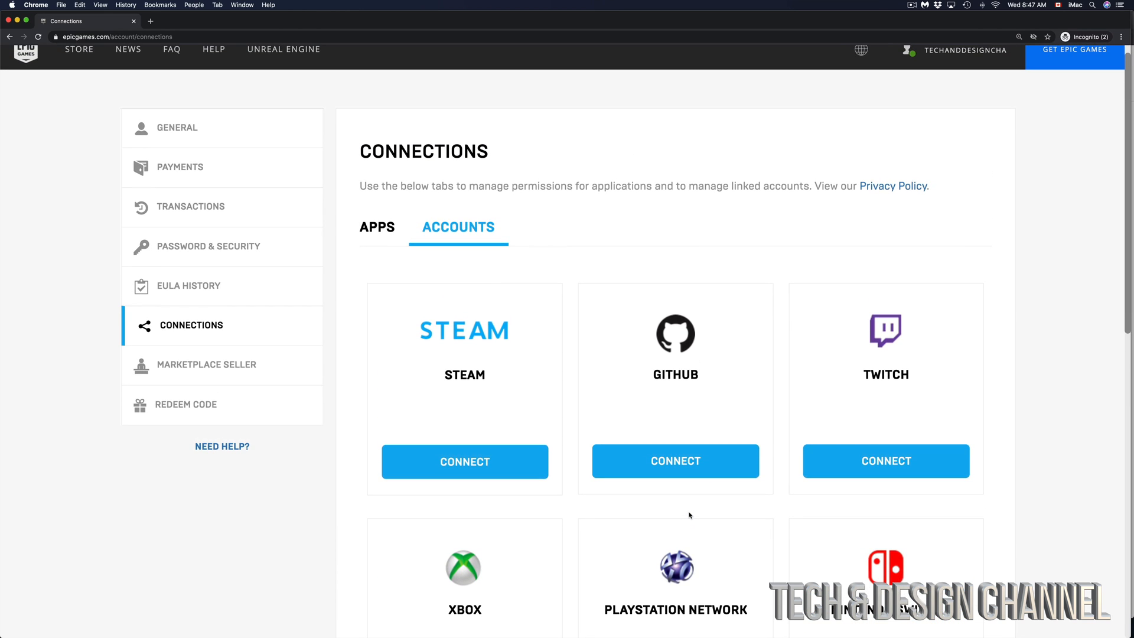
scroll(down, 3)
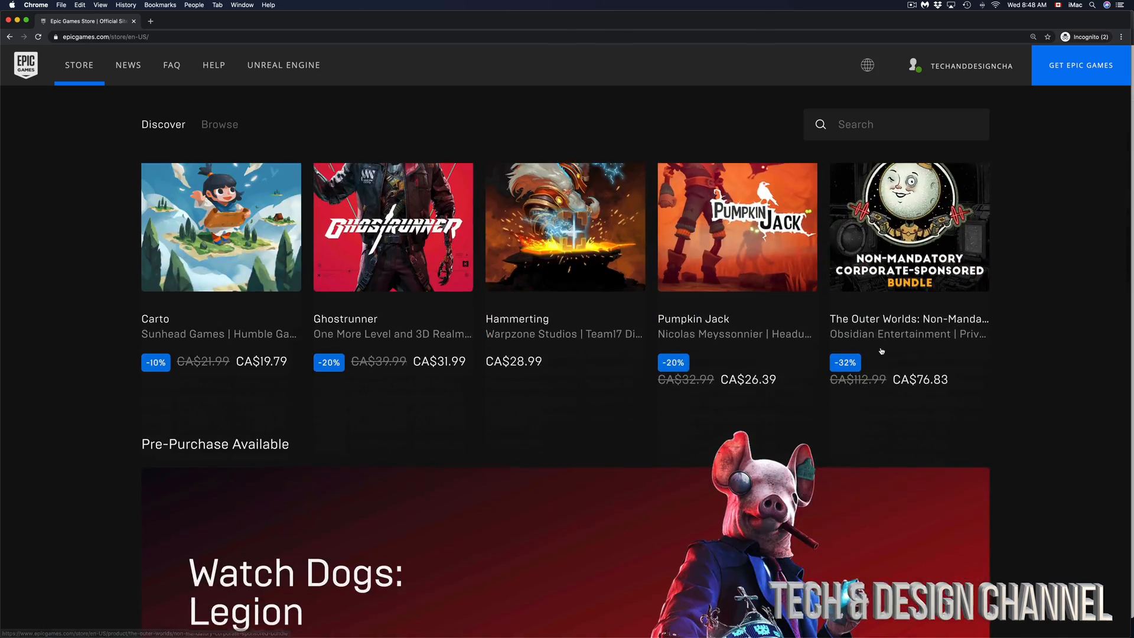
Scroll the store Discover page down to the Recently Updated games
scroll(down, 3)
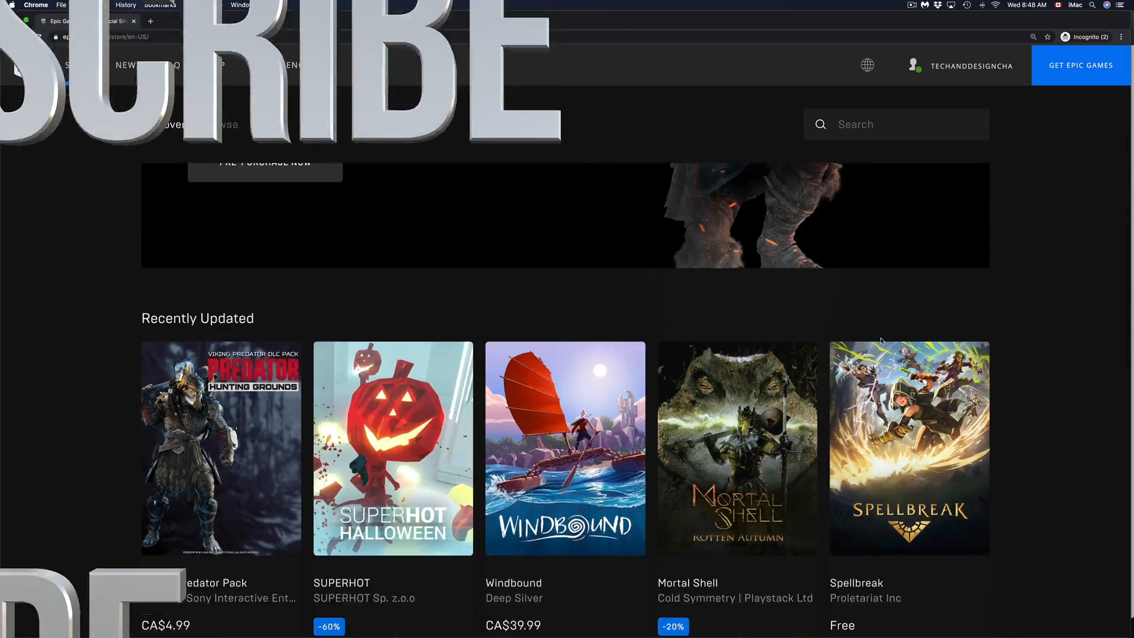